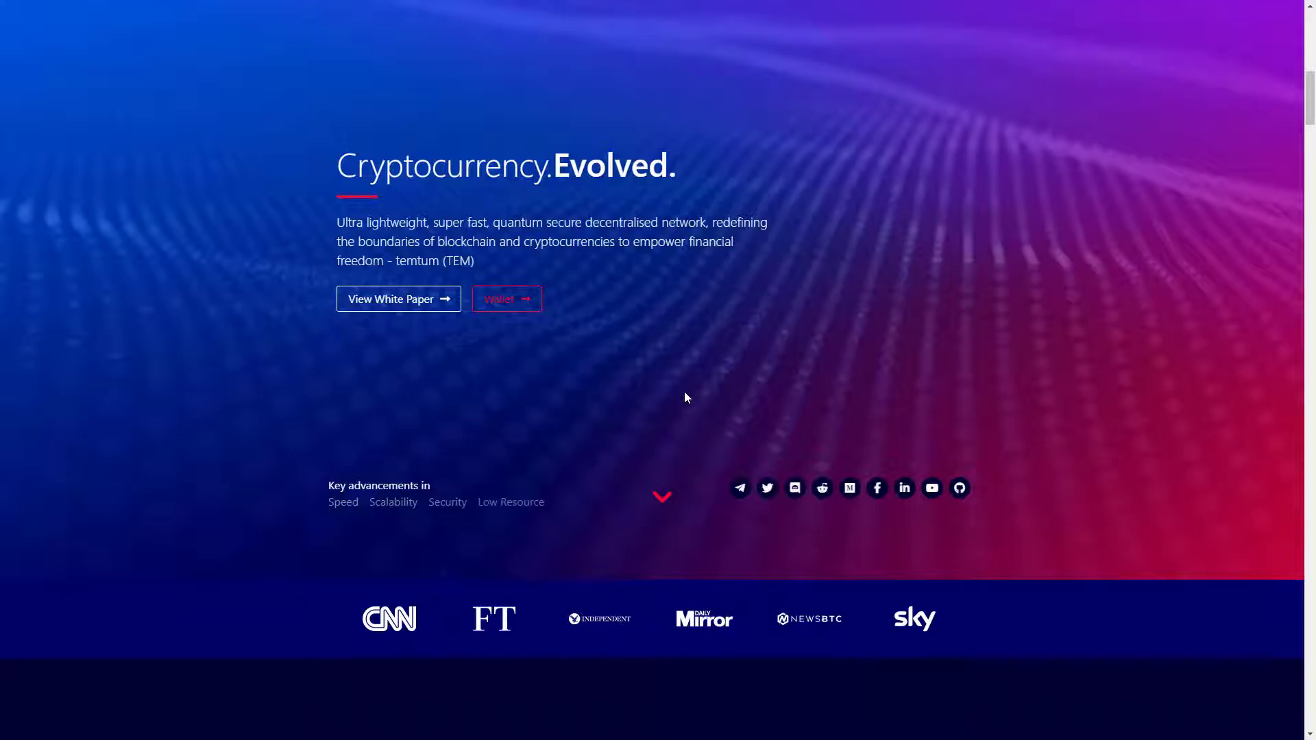
scroll("down", 3)
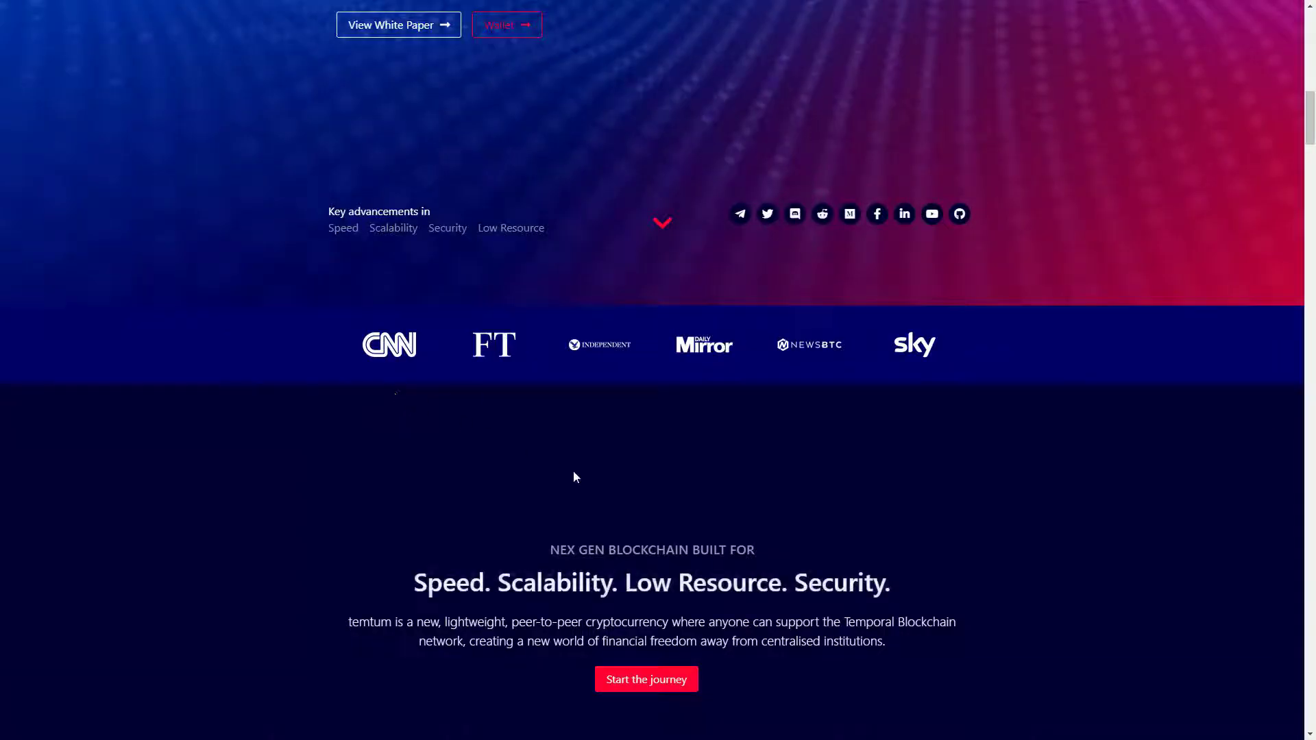
scroll("down", 3)
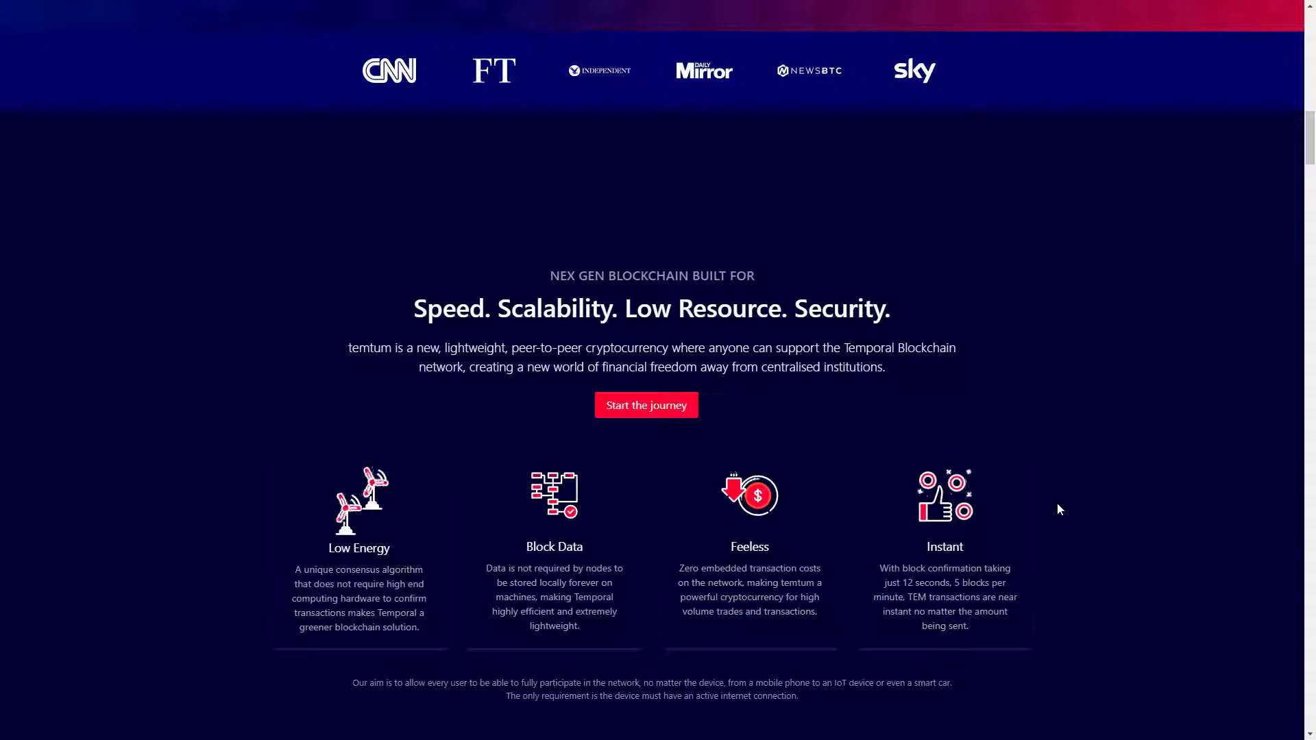
scroll("down", 3)
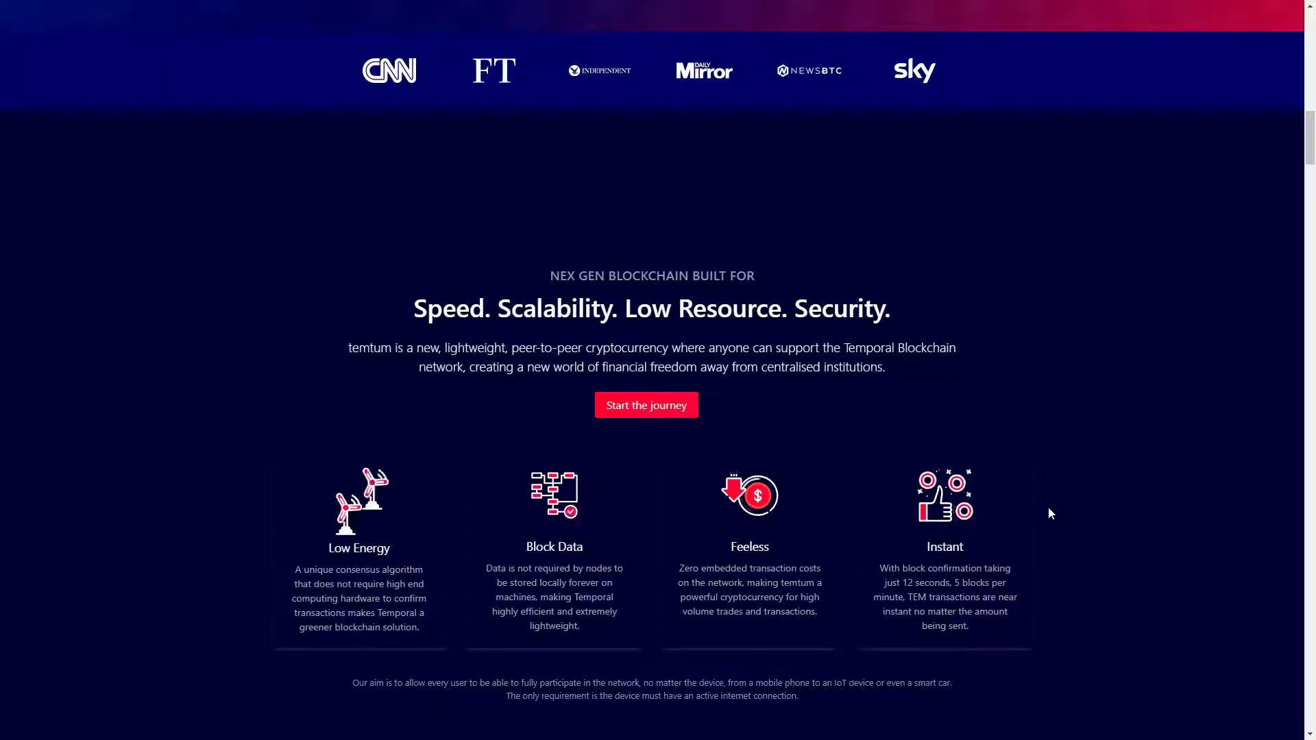
mouse_move(1040, 511)
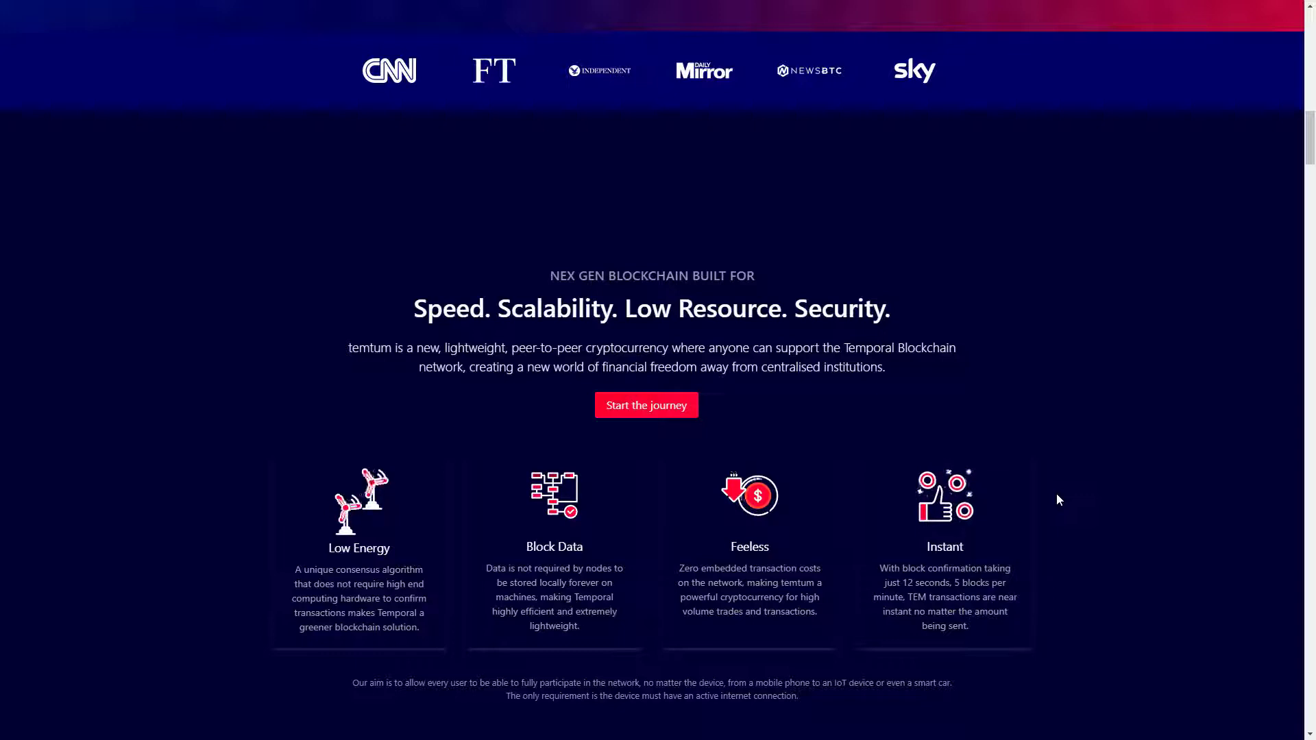
mouse_move(1042, 510)
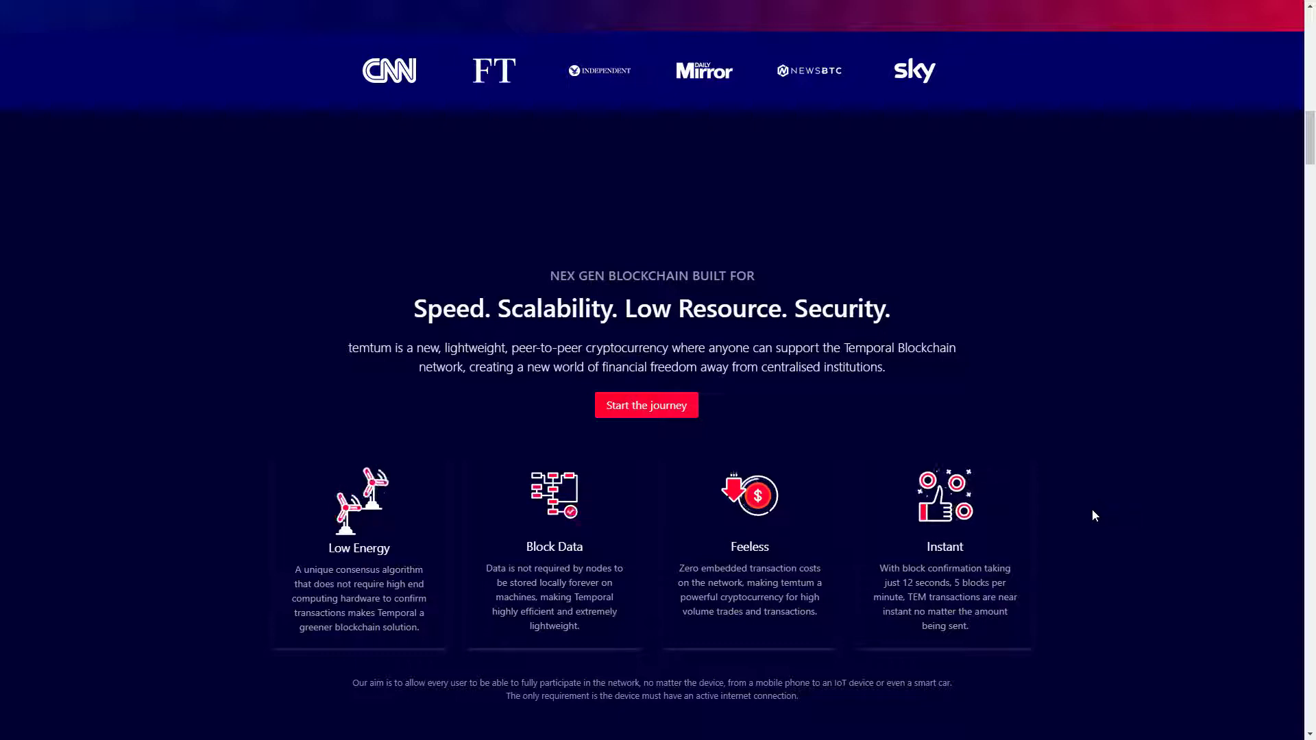
mouse_move(1079, 406)
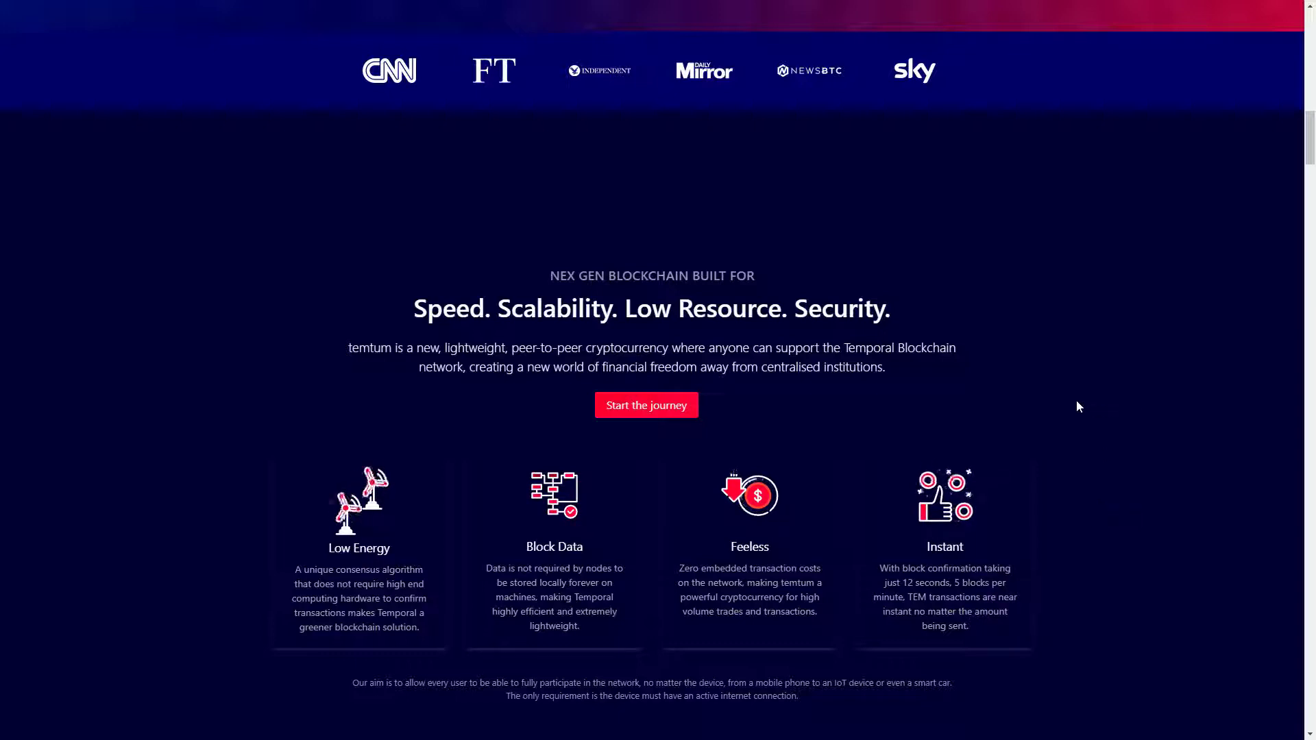
mouse_move(1078, 444)
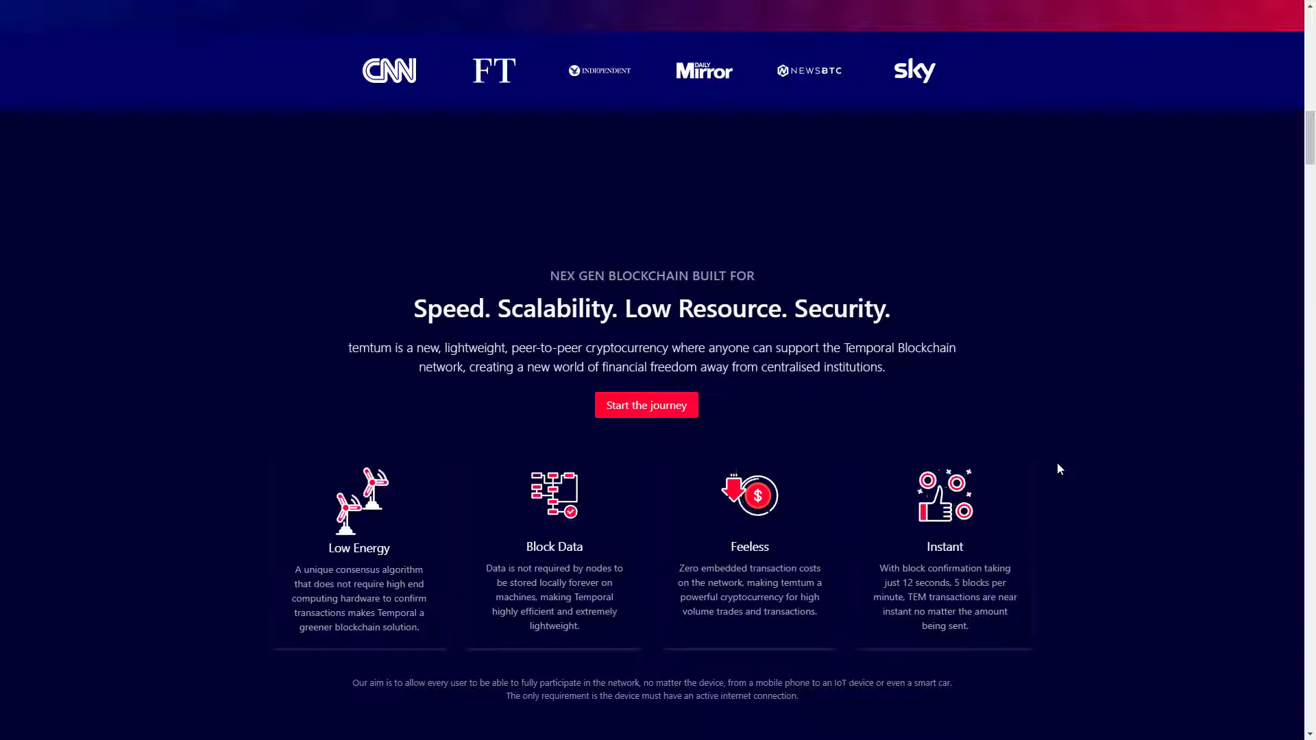
scroll("down", 3)
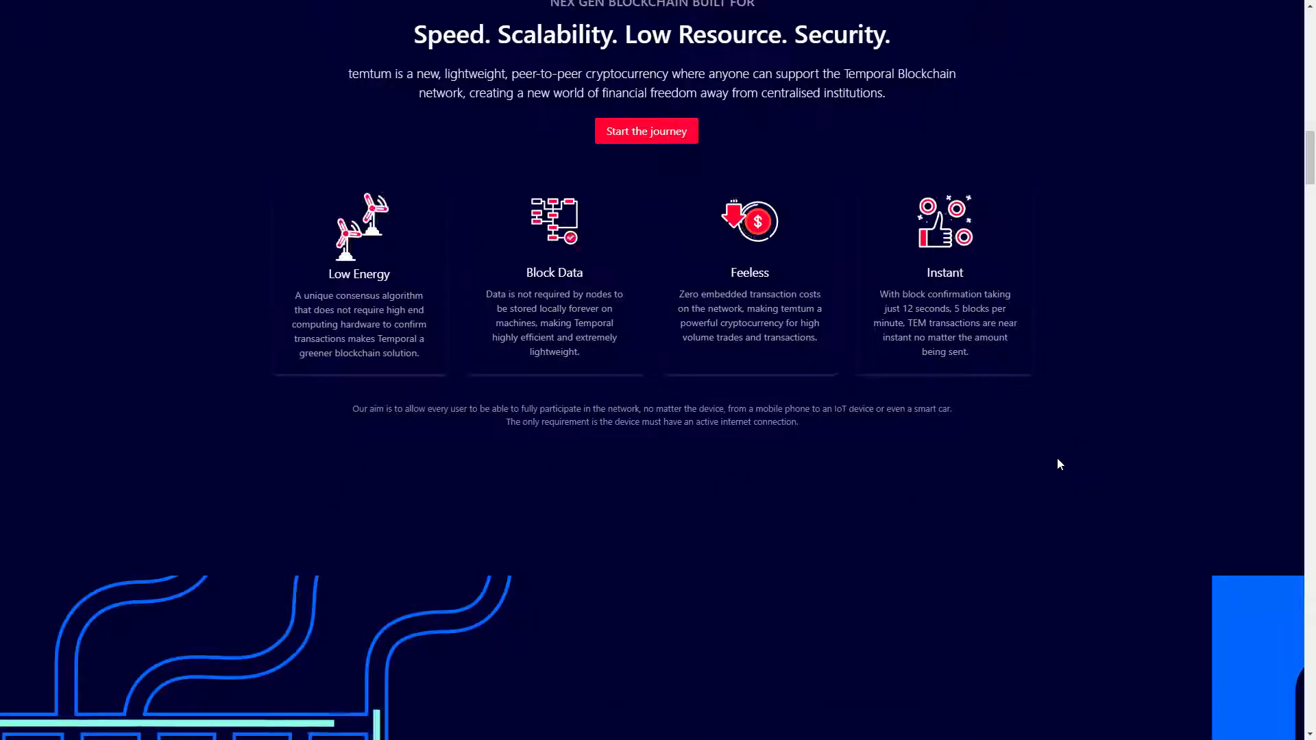
scroll("up", 3)
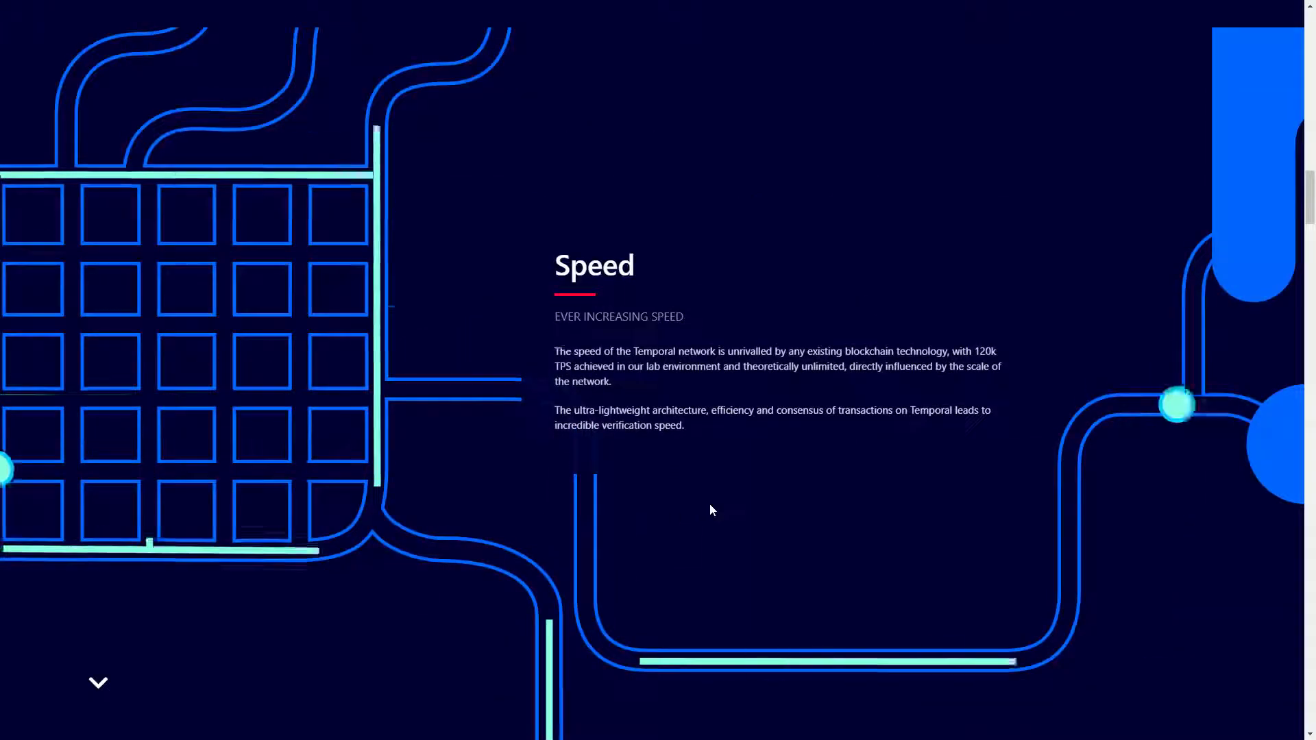
scroll("down", 3)
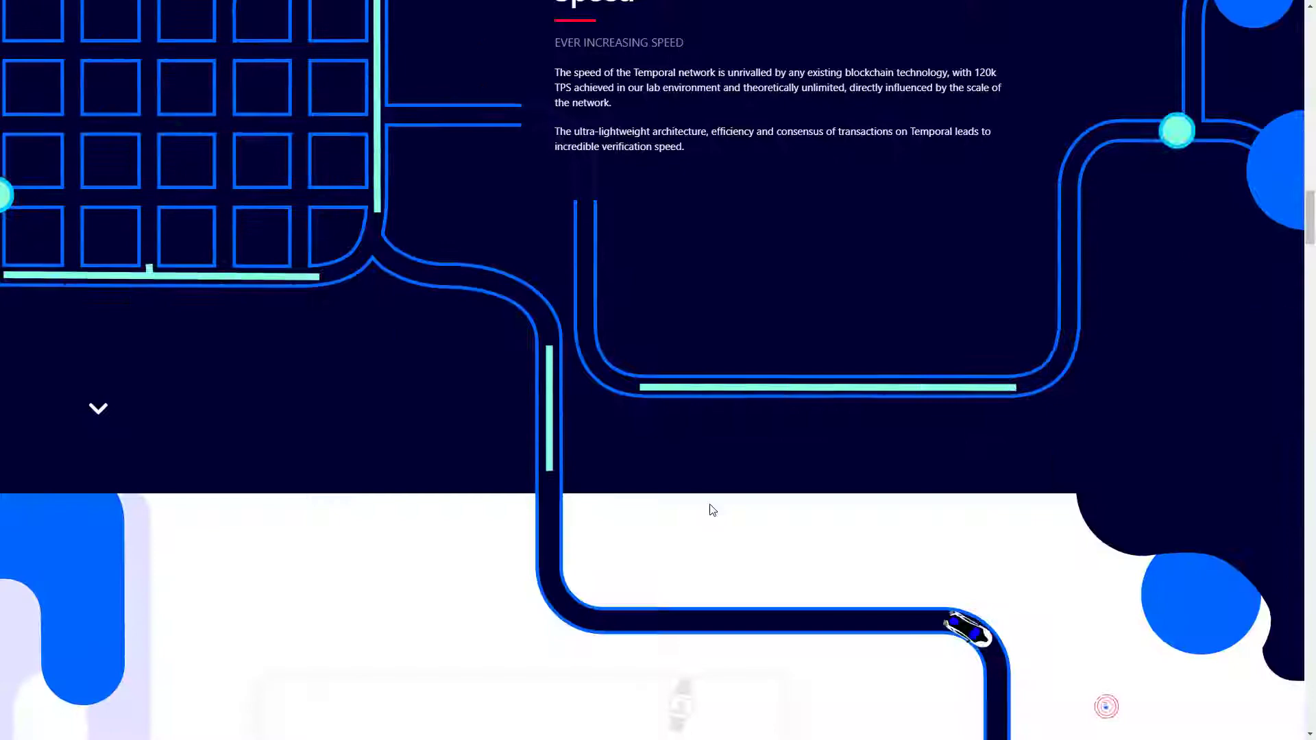
scroll("down", 3)
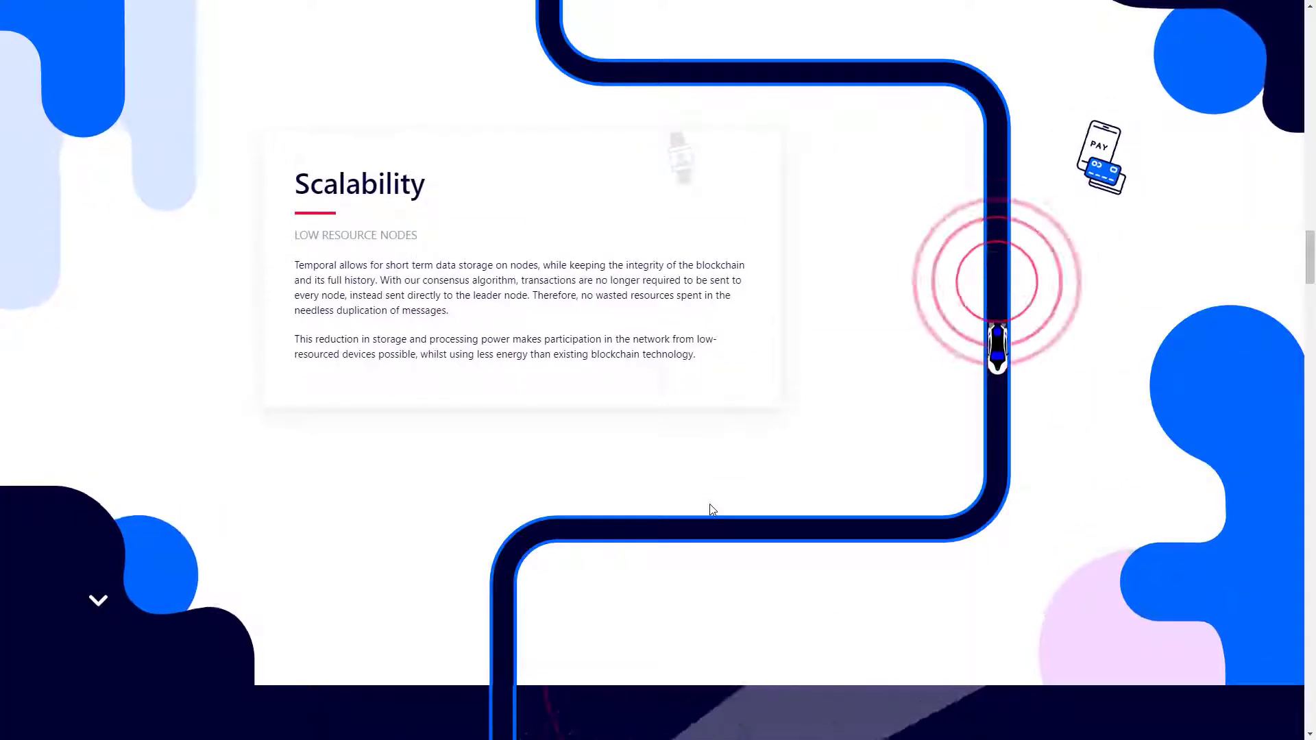
scroll("down", 3)
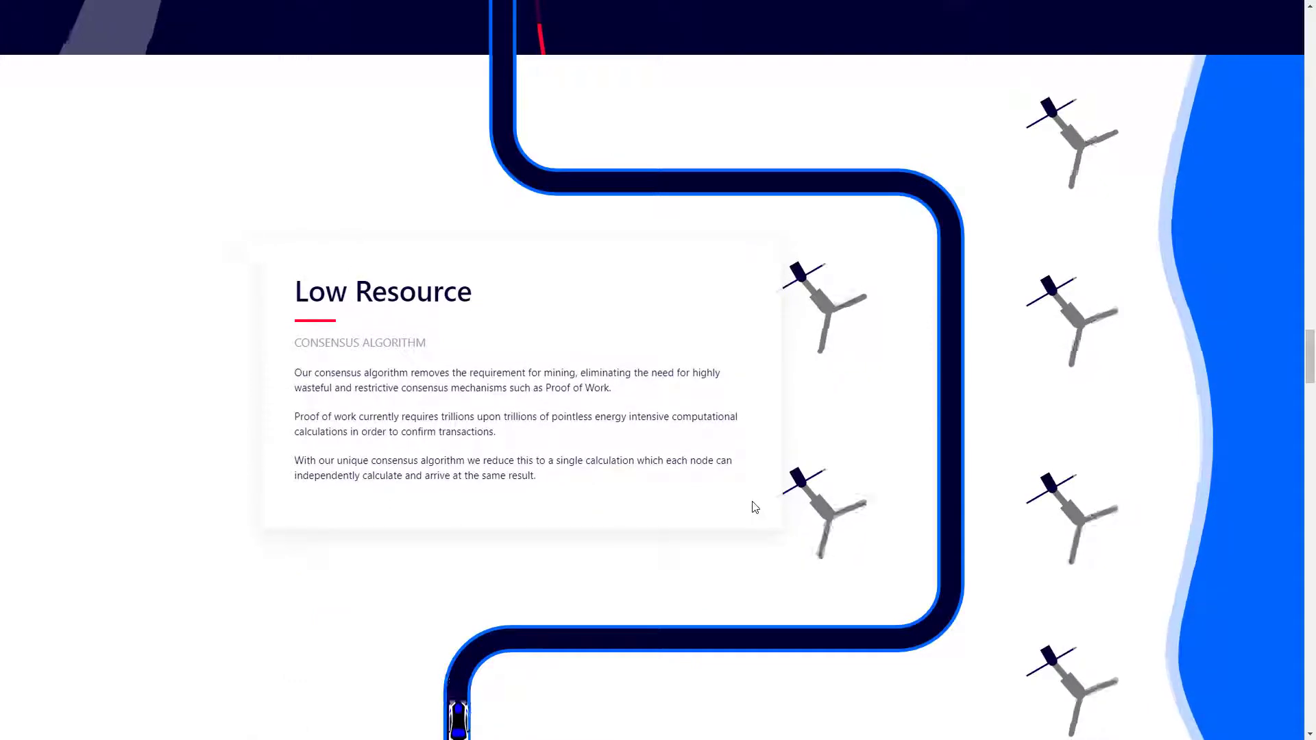
scroll("down", 3)
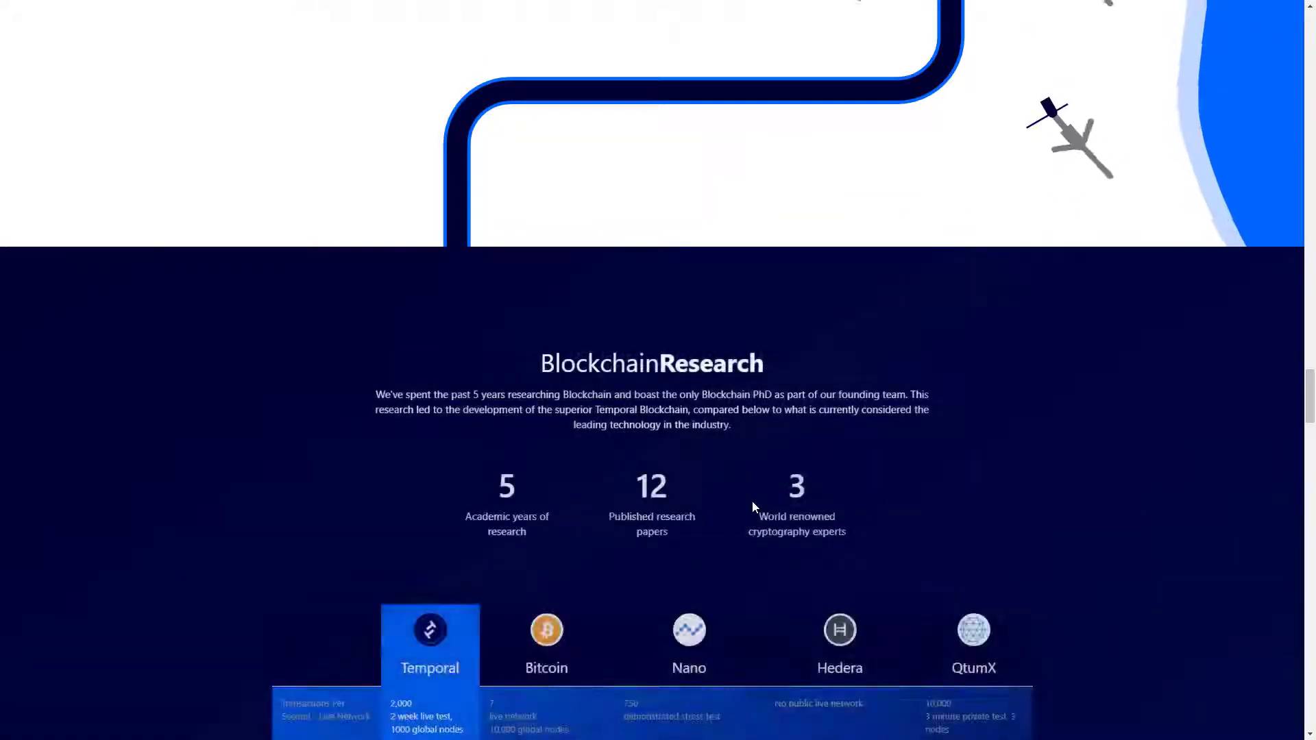
scroll("down", 3)
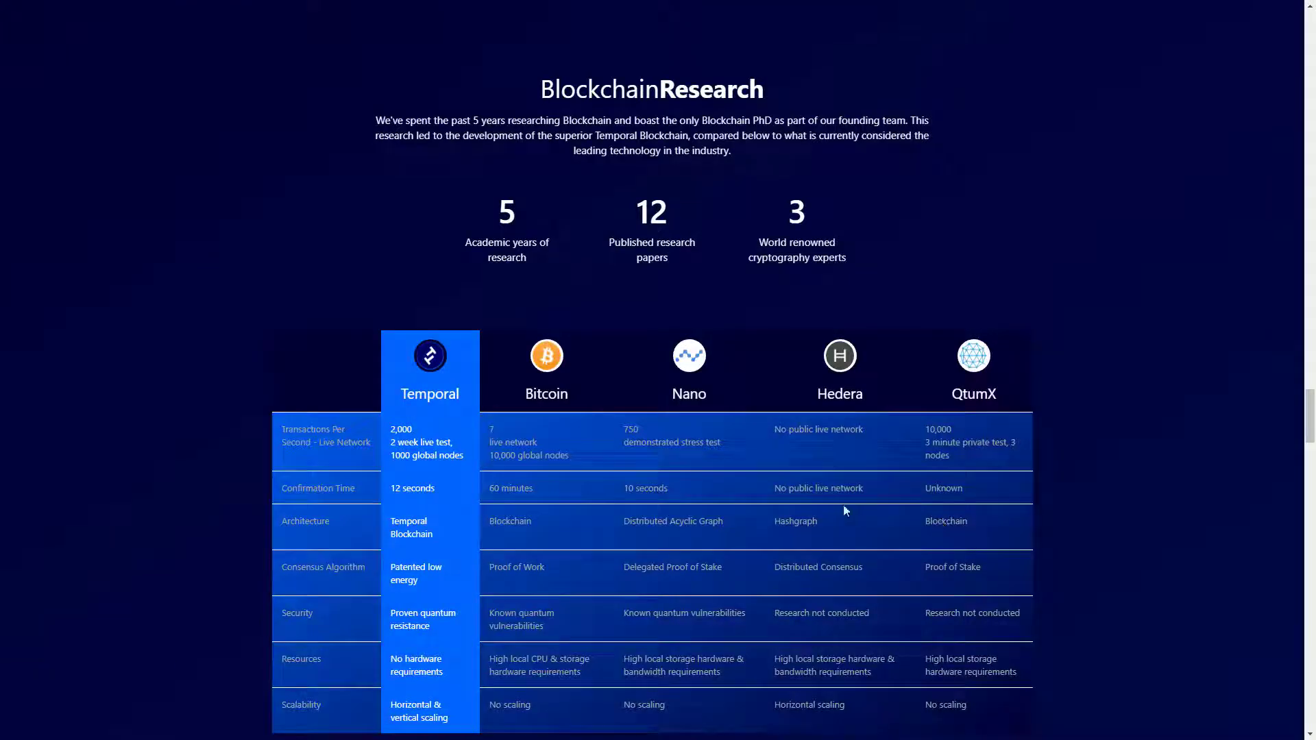
scroll("down", 3)
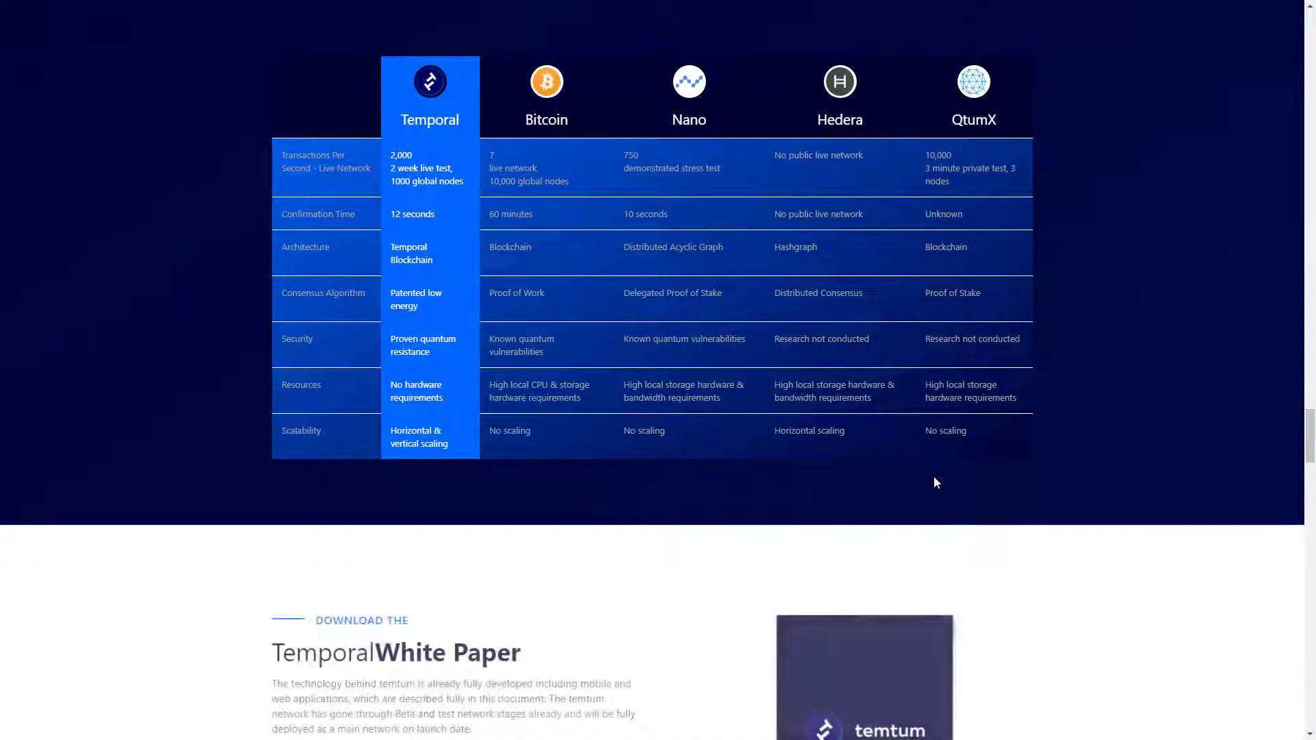
scroll("down", 3)
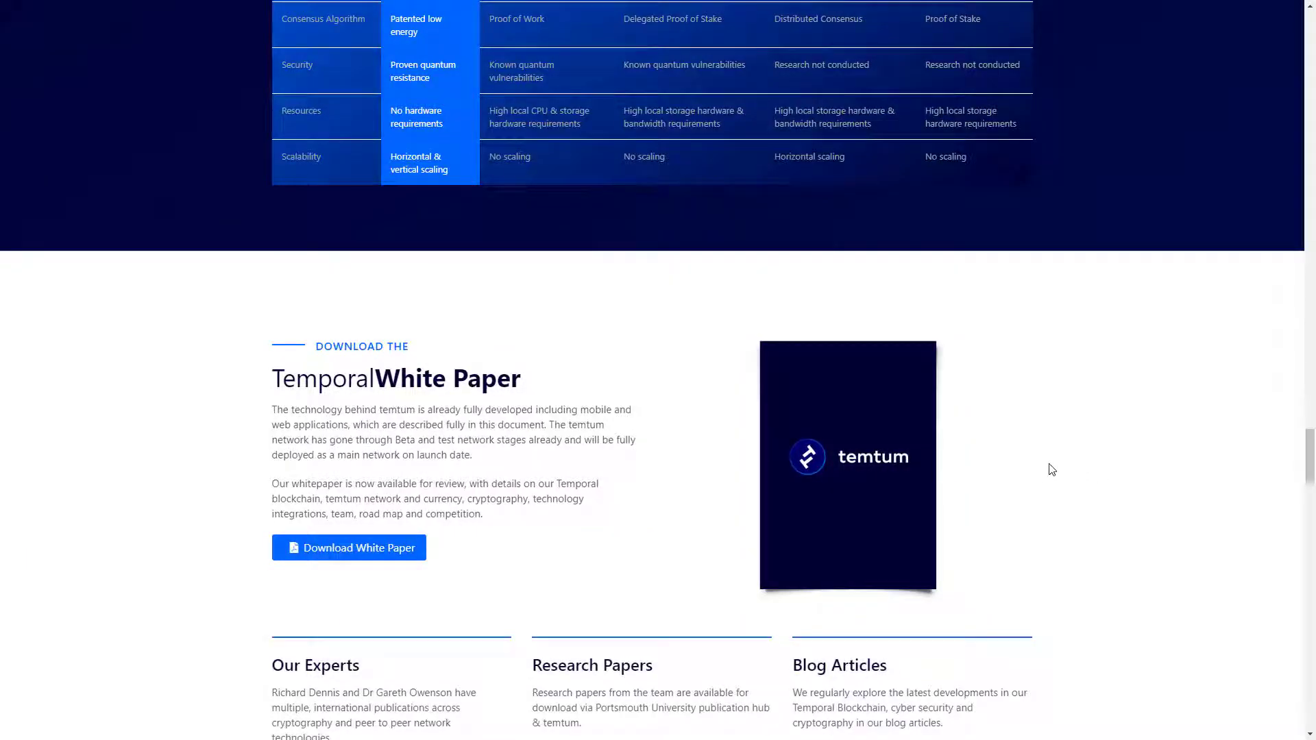
scroll("down", 3)
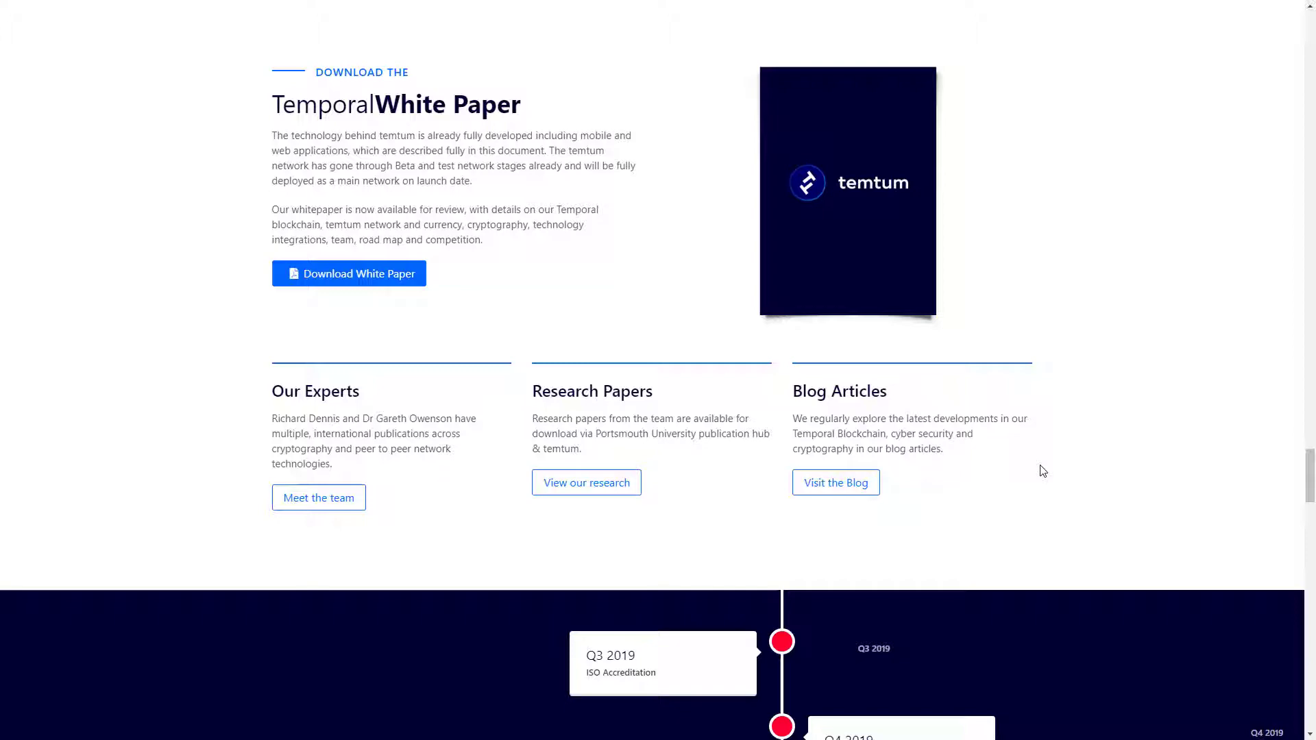
scroll("down", 3)
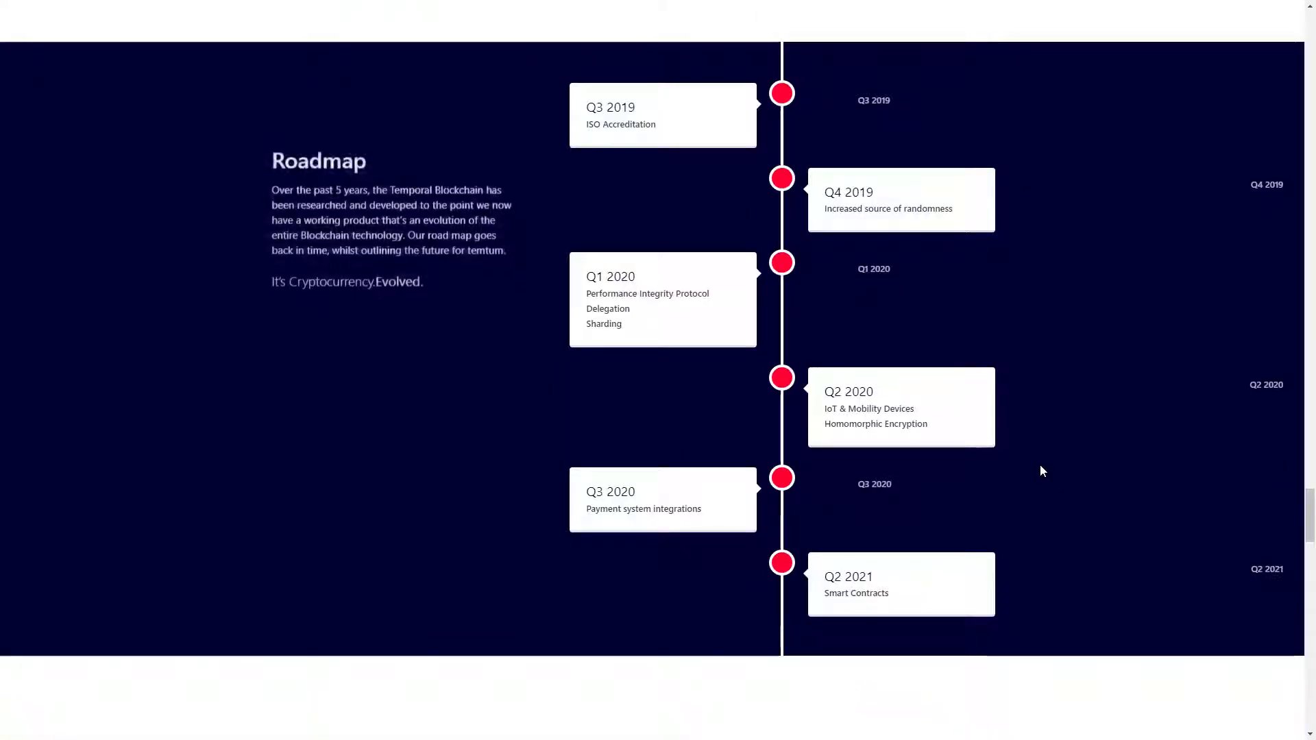
scroll("up", 3)
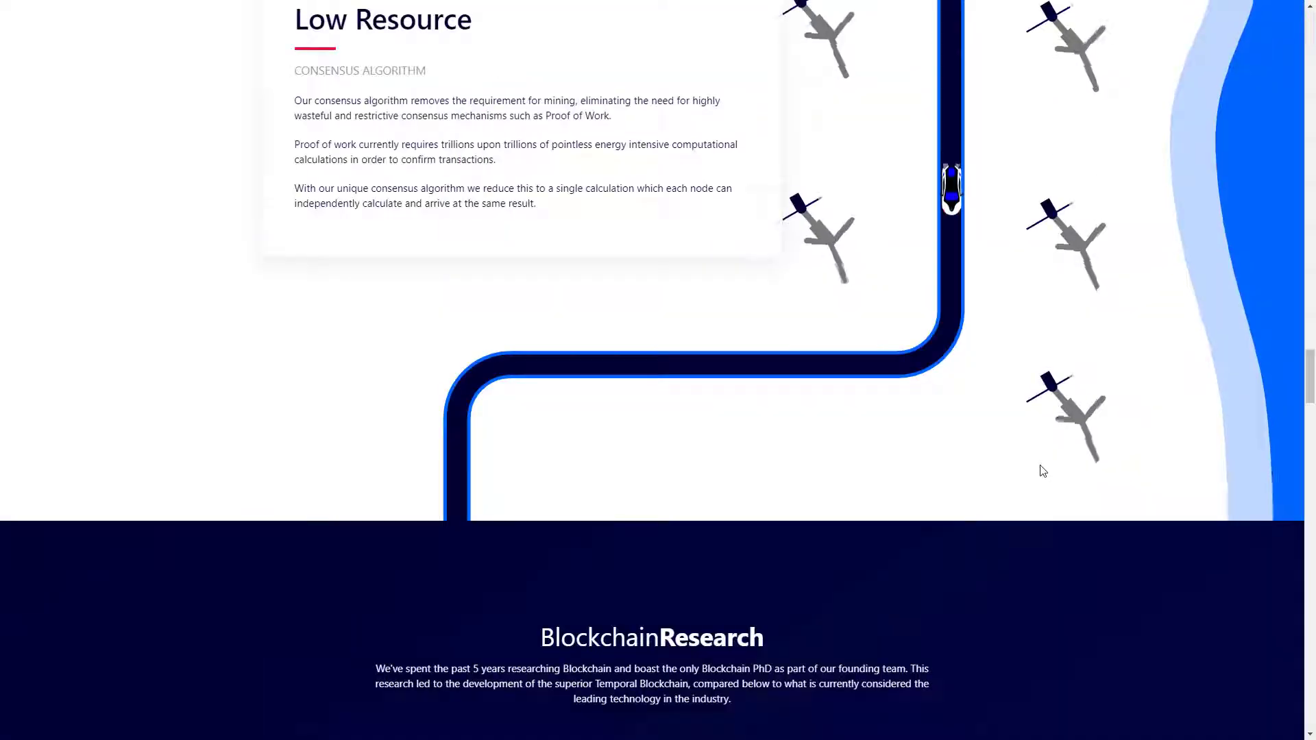
scroll("down", 3)
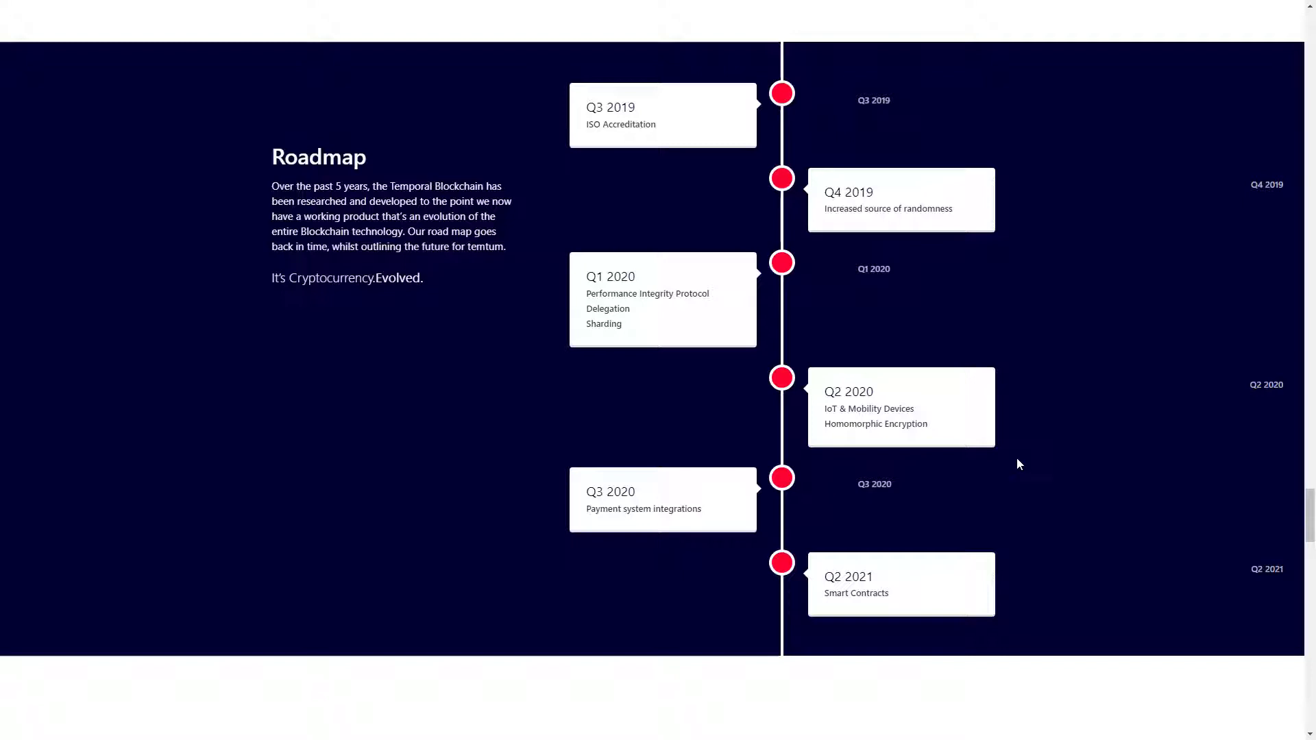
mouse_move(398, 436)
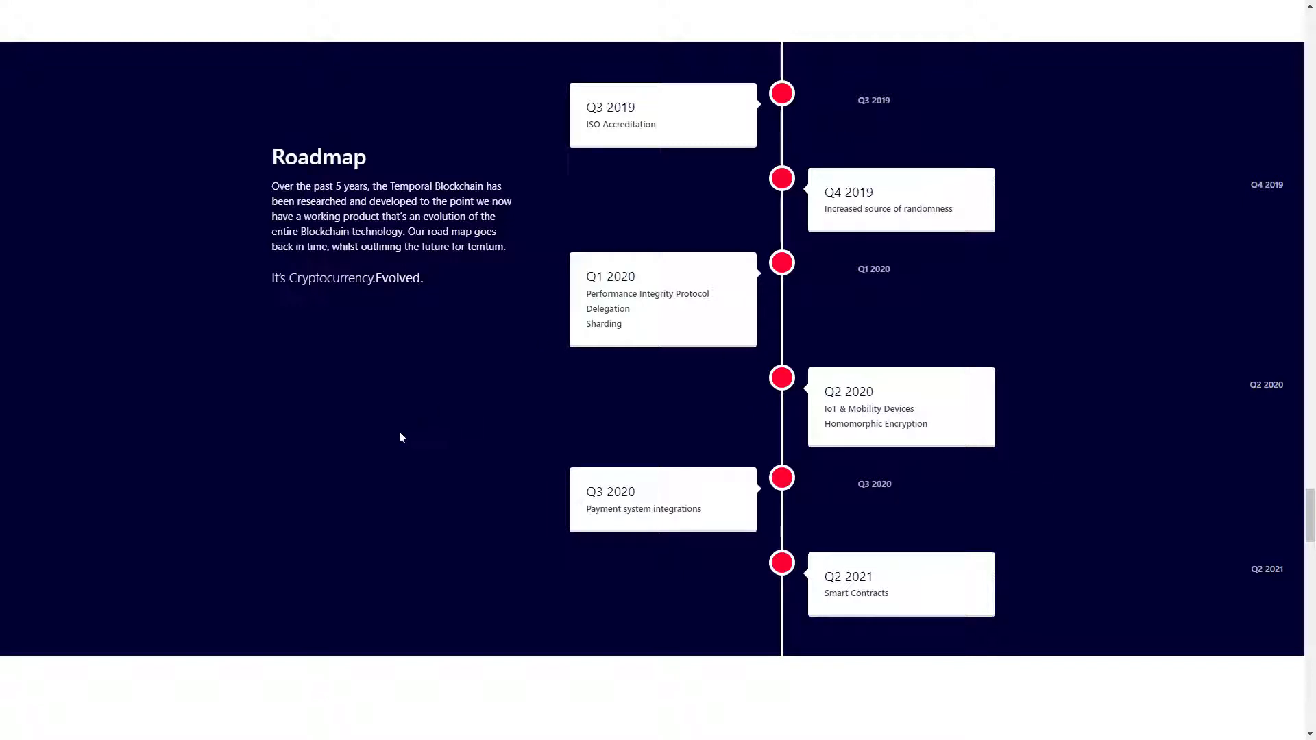
mouse_move(473, 507)
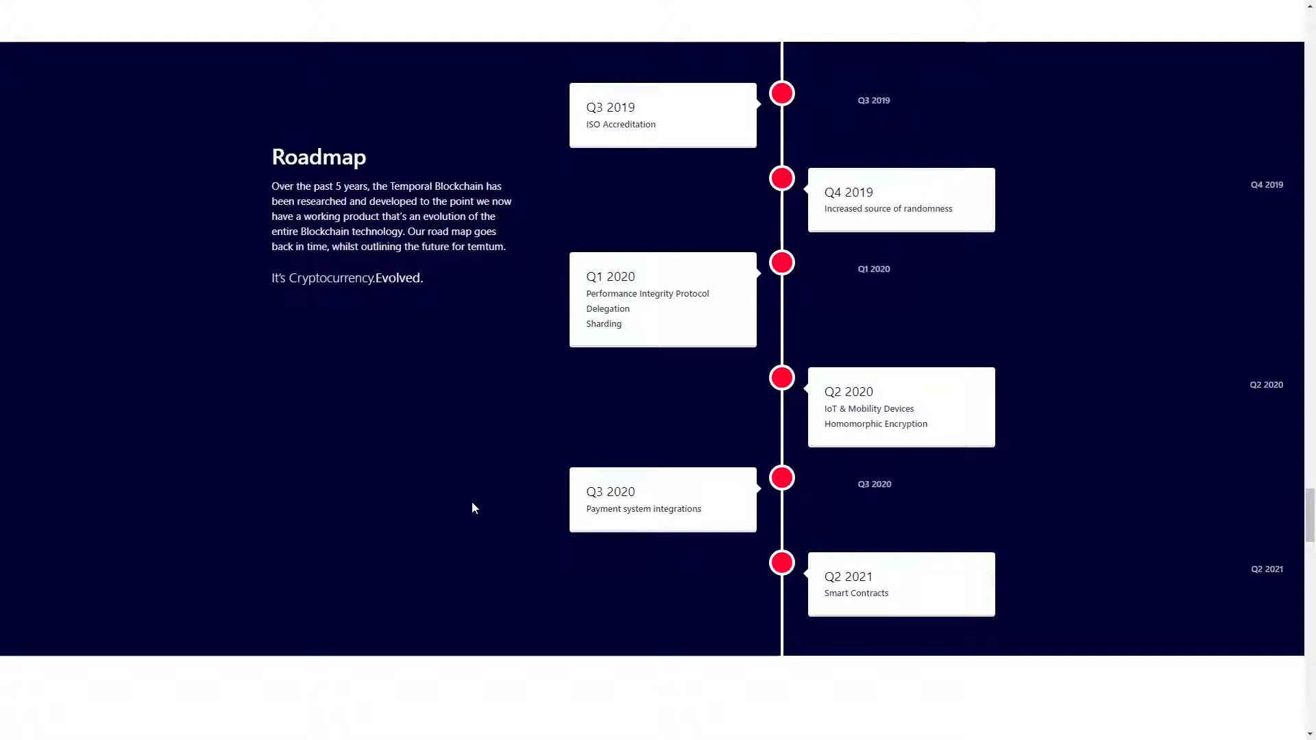
scroll("down", 3)
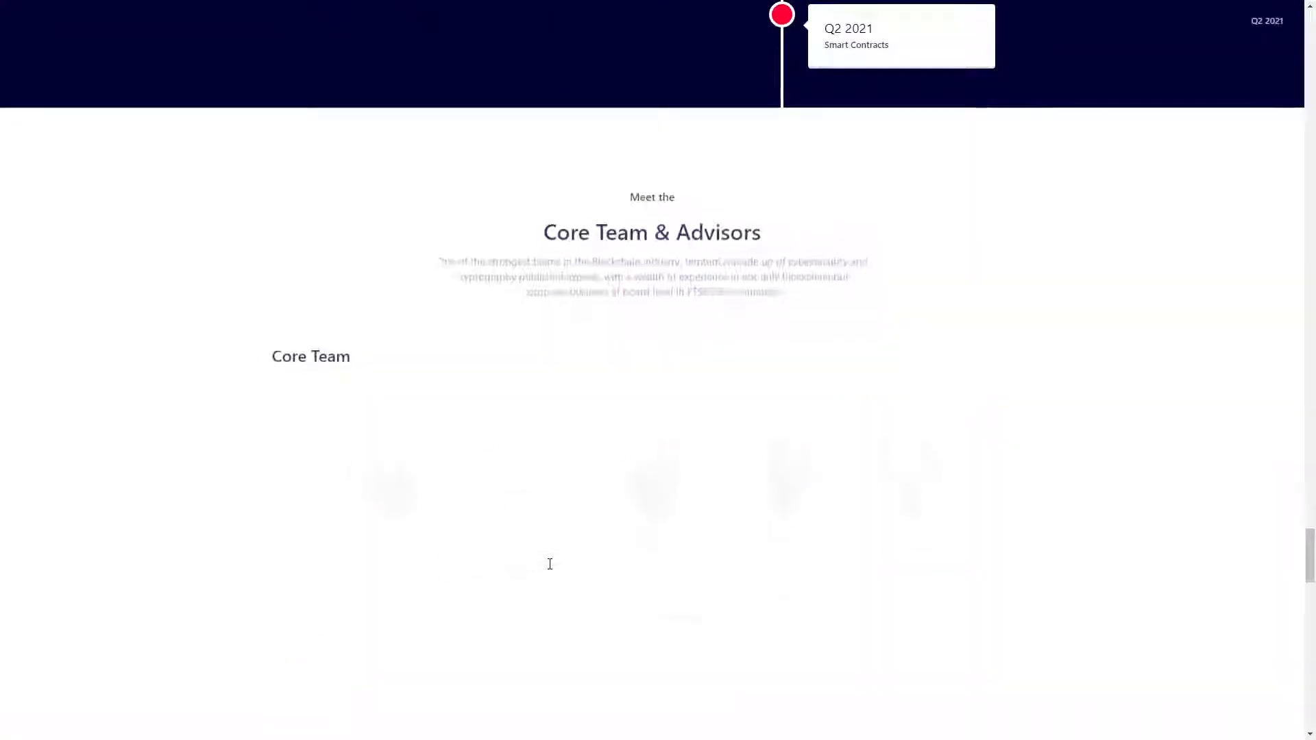
scroll("down", 3)
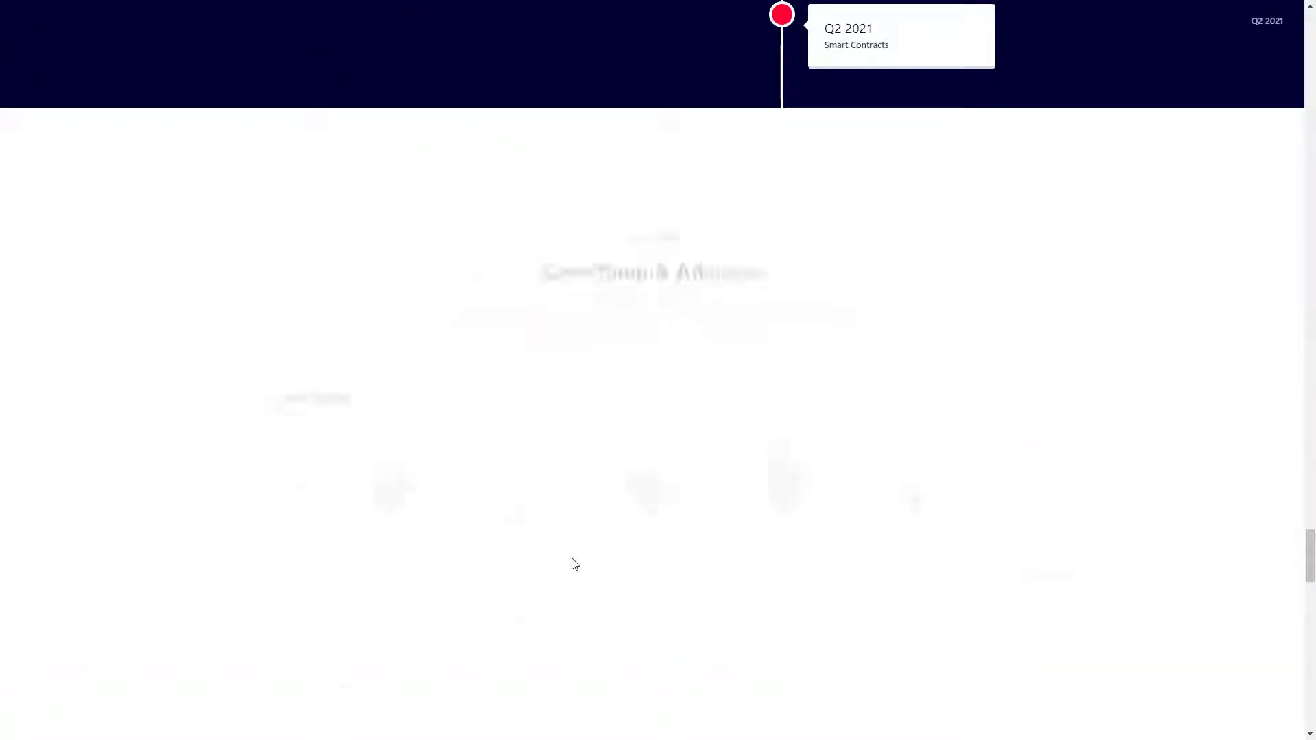
scroll("down", 3)
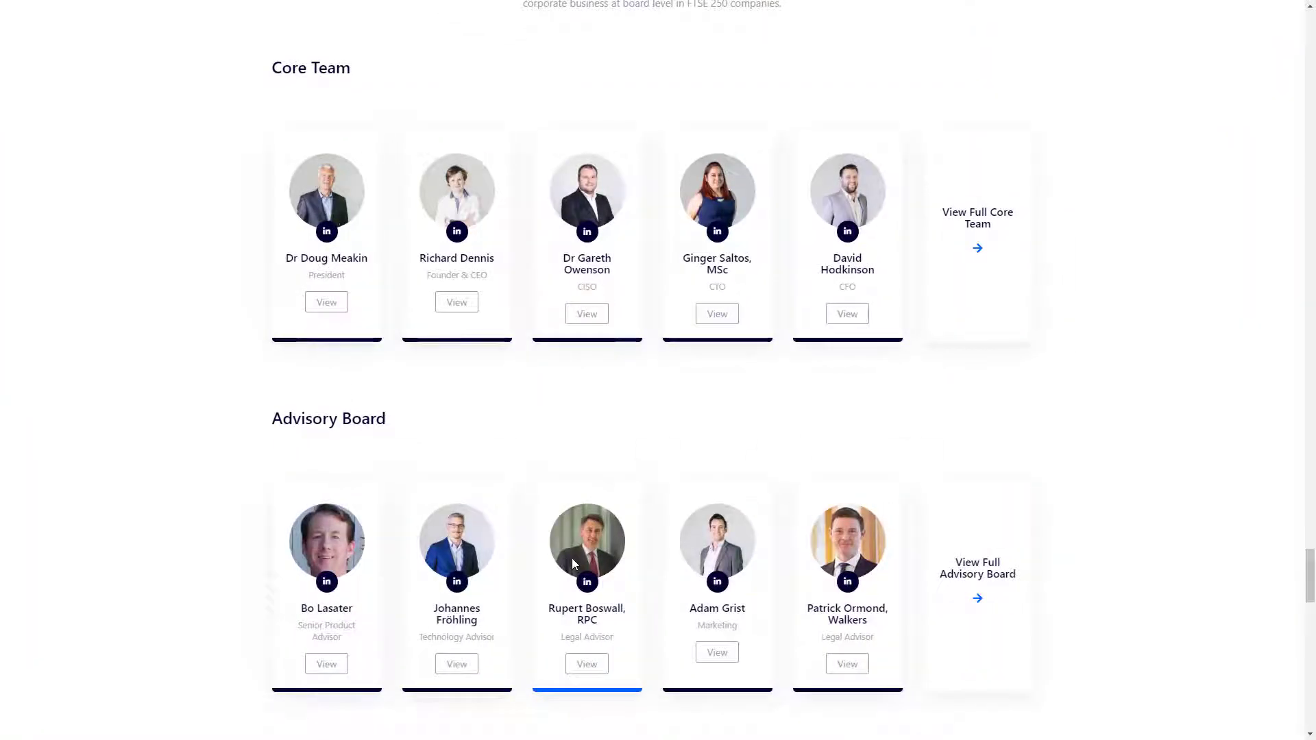
scroll("up", 3)
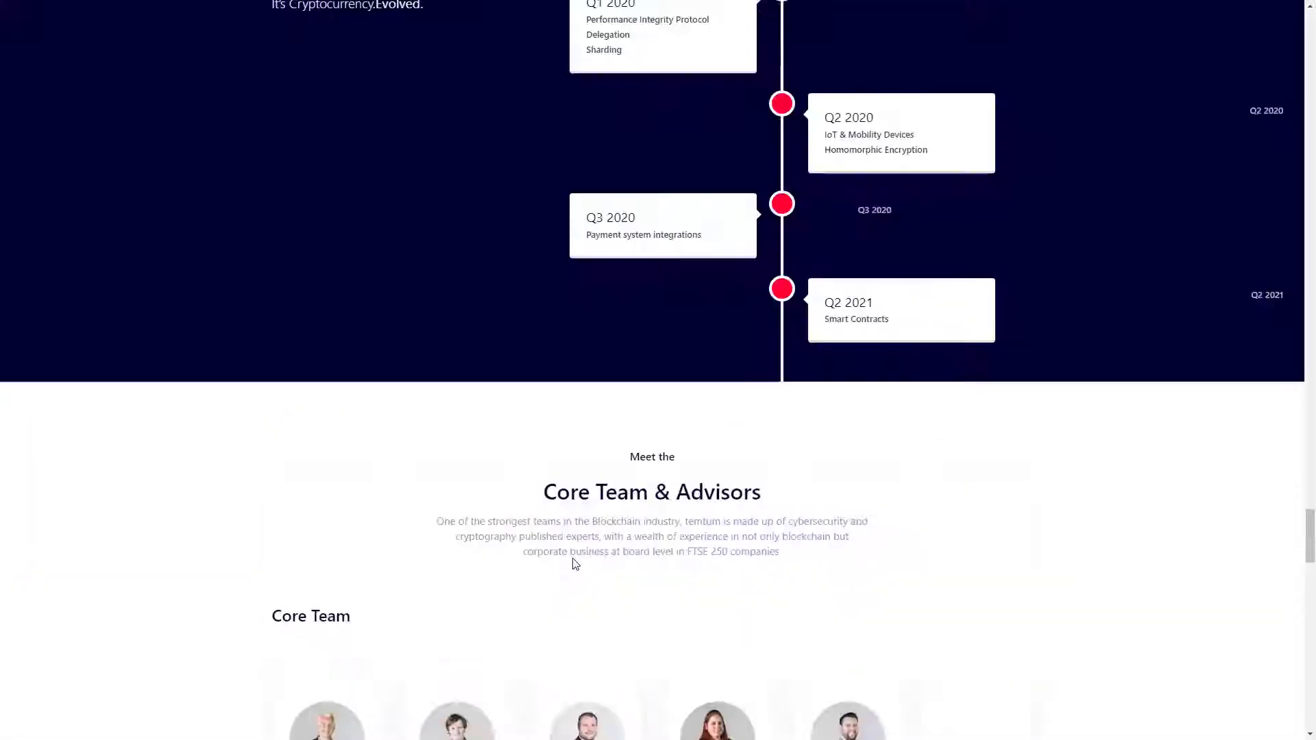
scroll("down", 3)
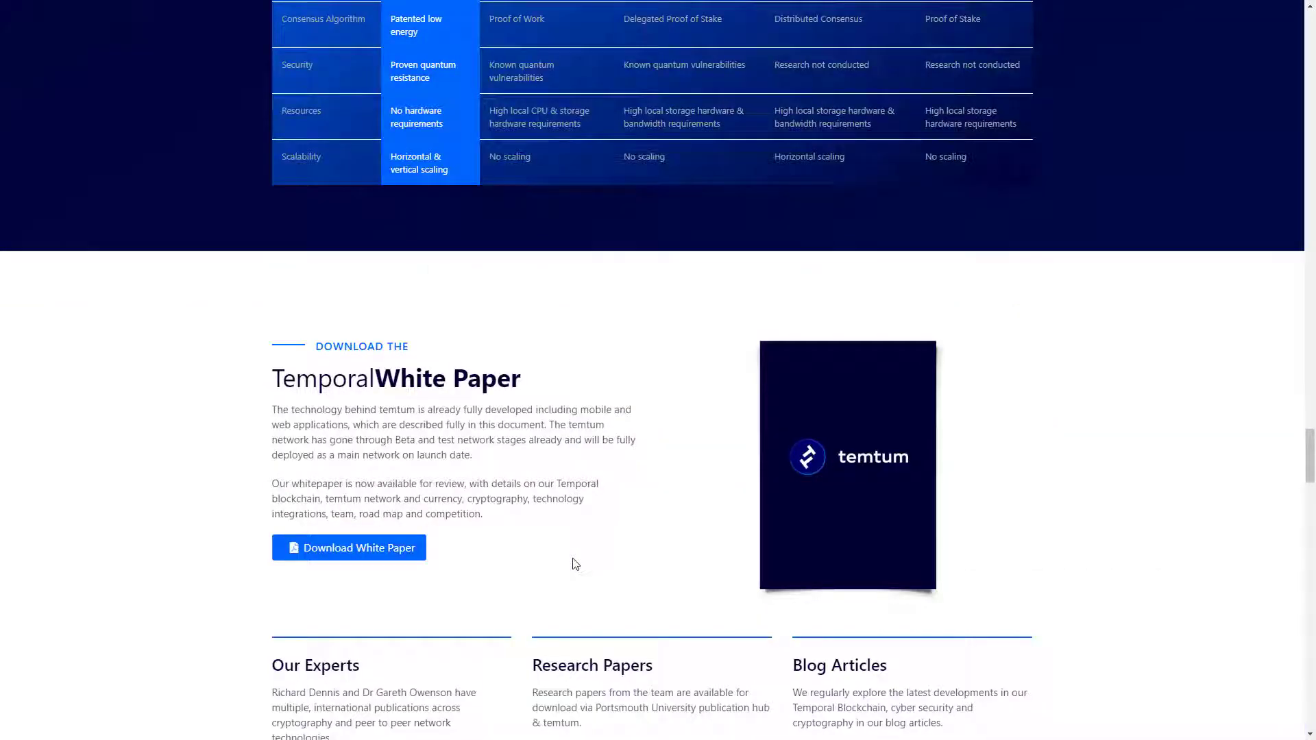
scroll("up", 3)
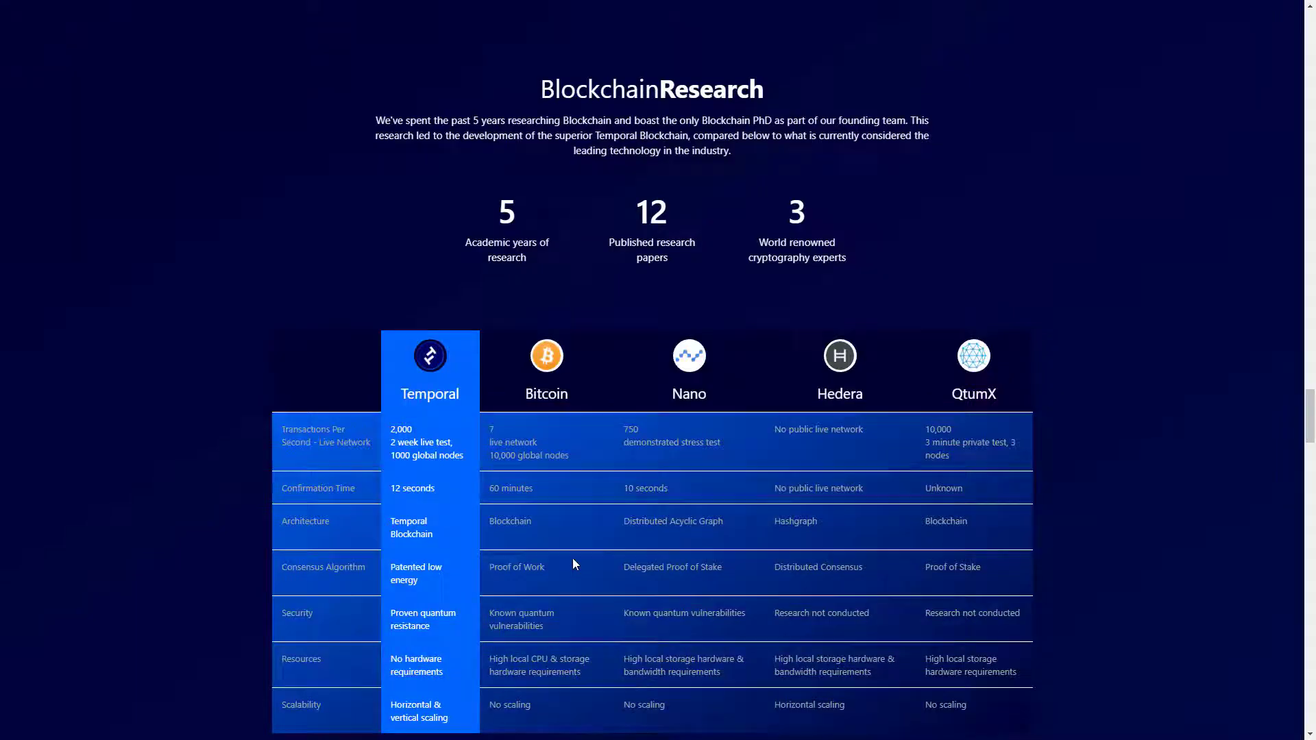
scroll("down", 3)
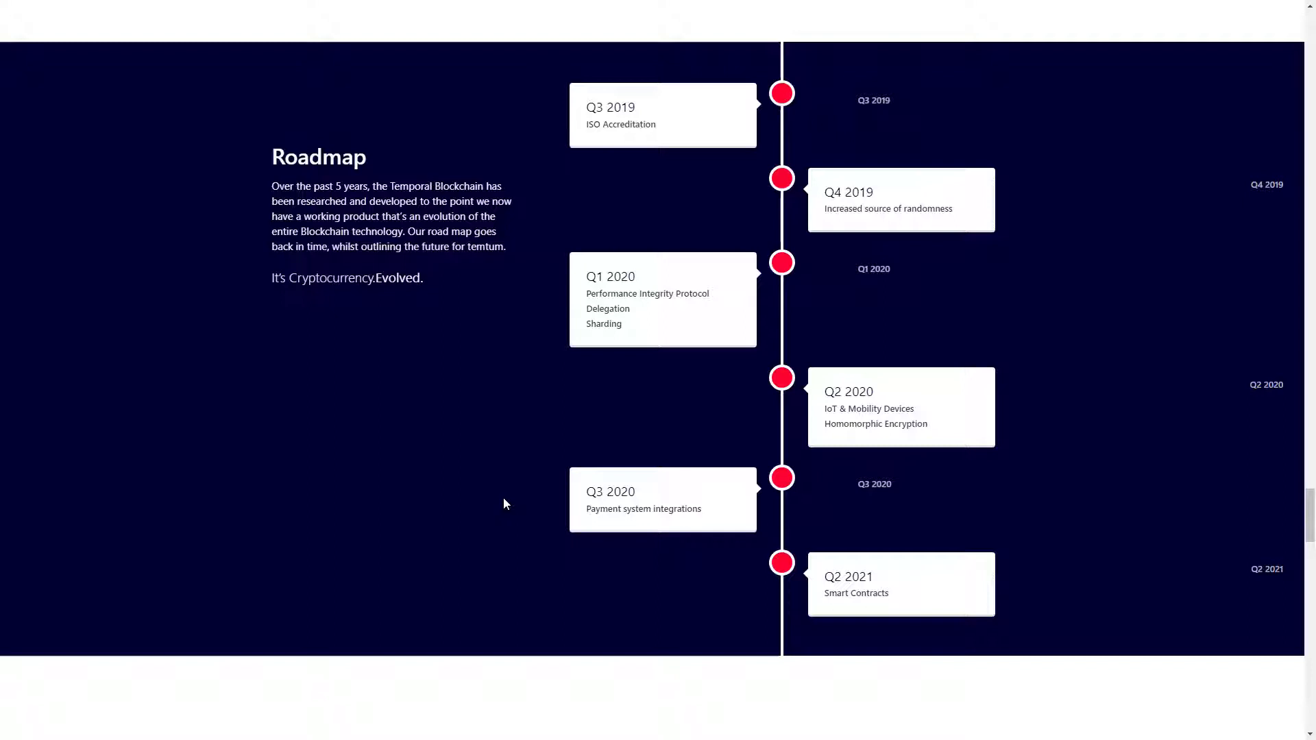
mouse_move(466, 456)
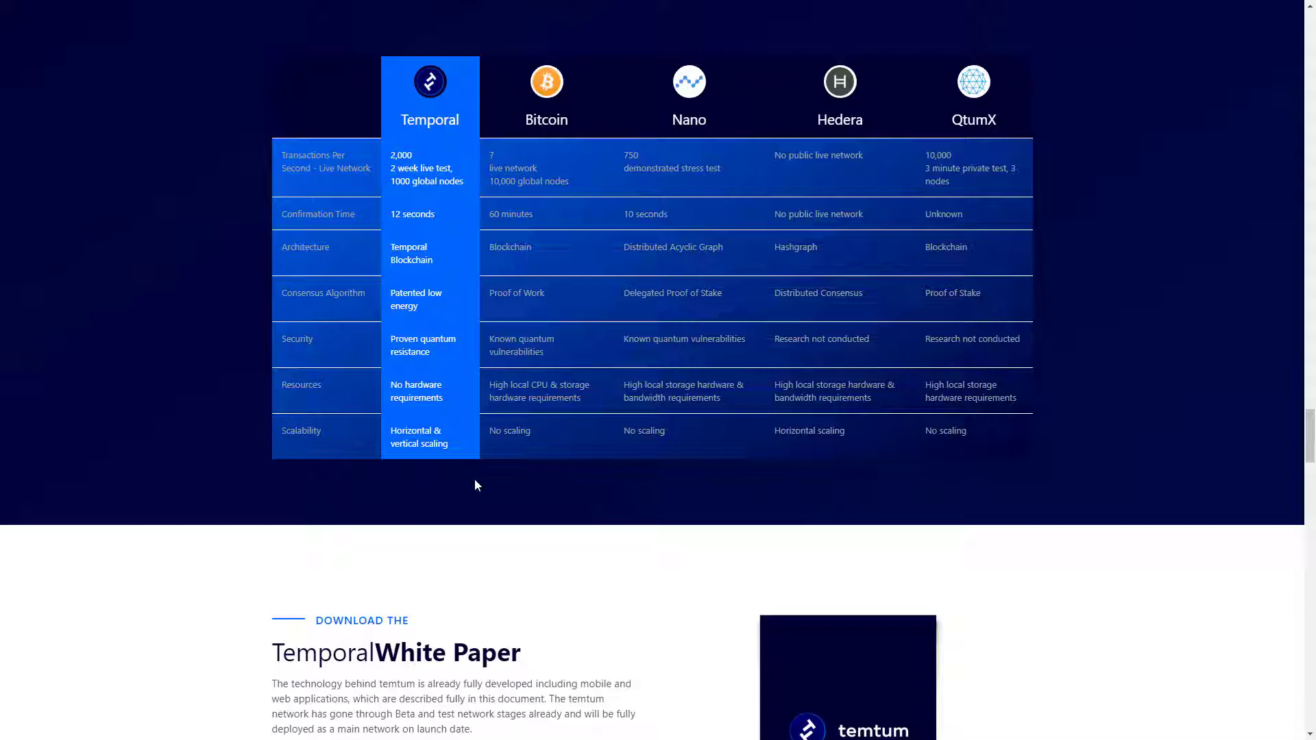
mouse_move(881, 444)
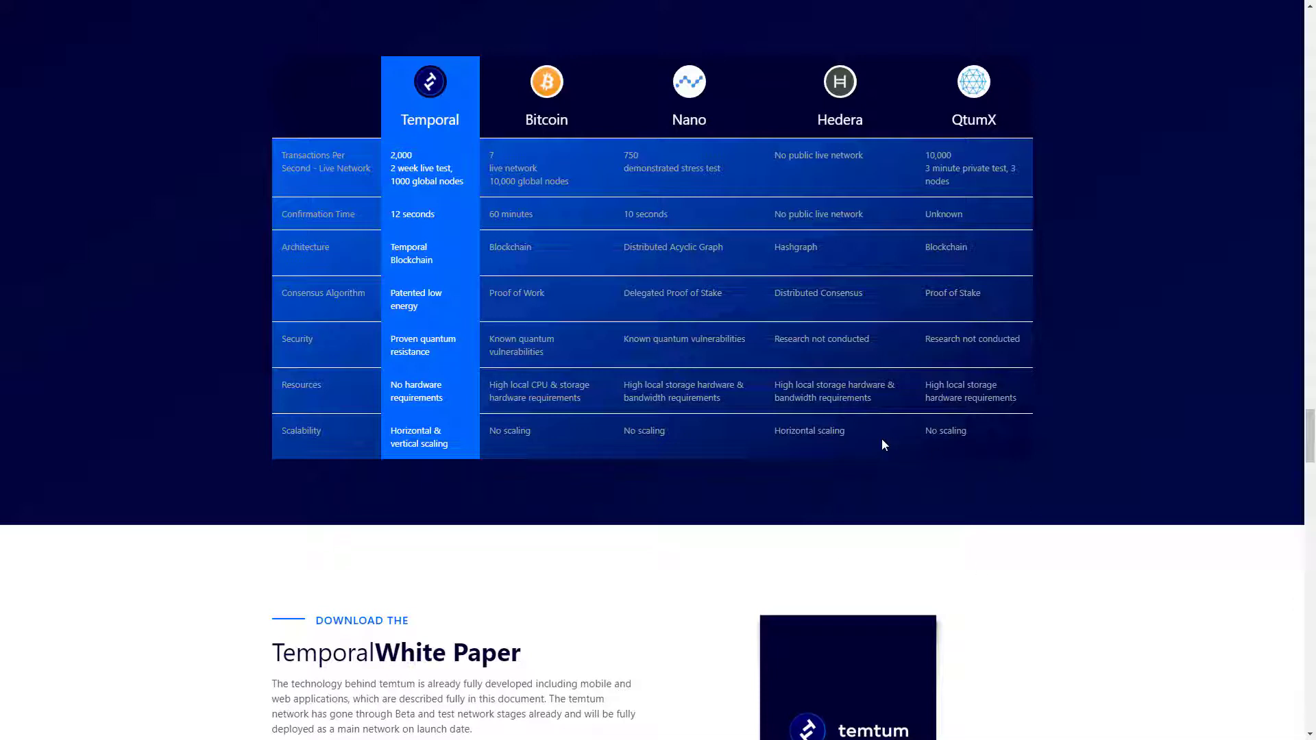
mouse_move(907, 448)
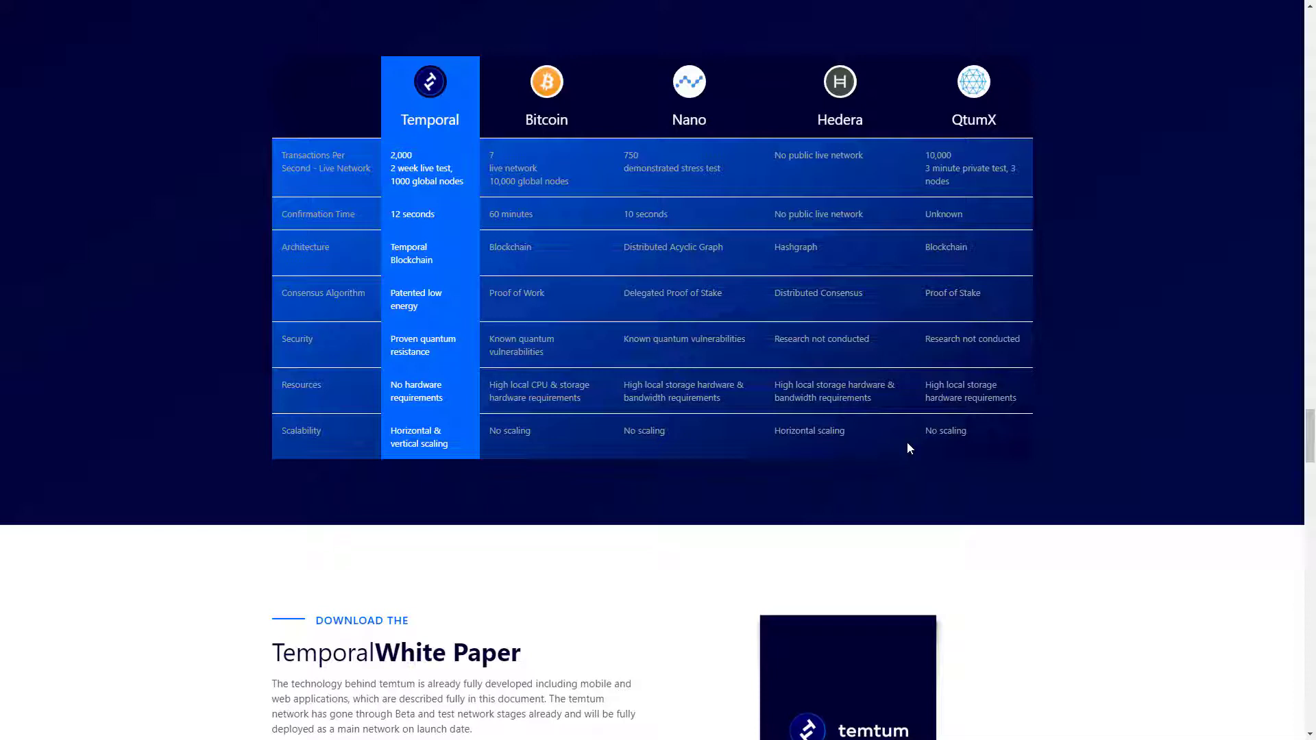
mouse_move(902, 455)
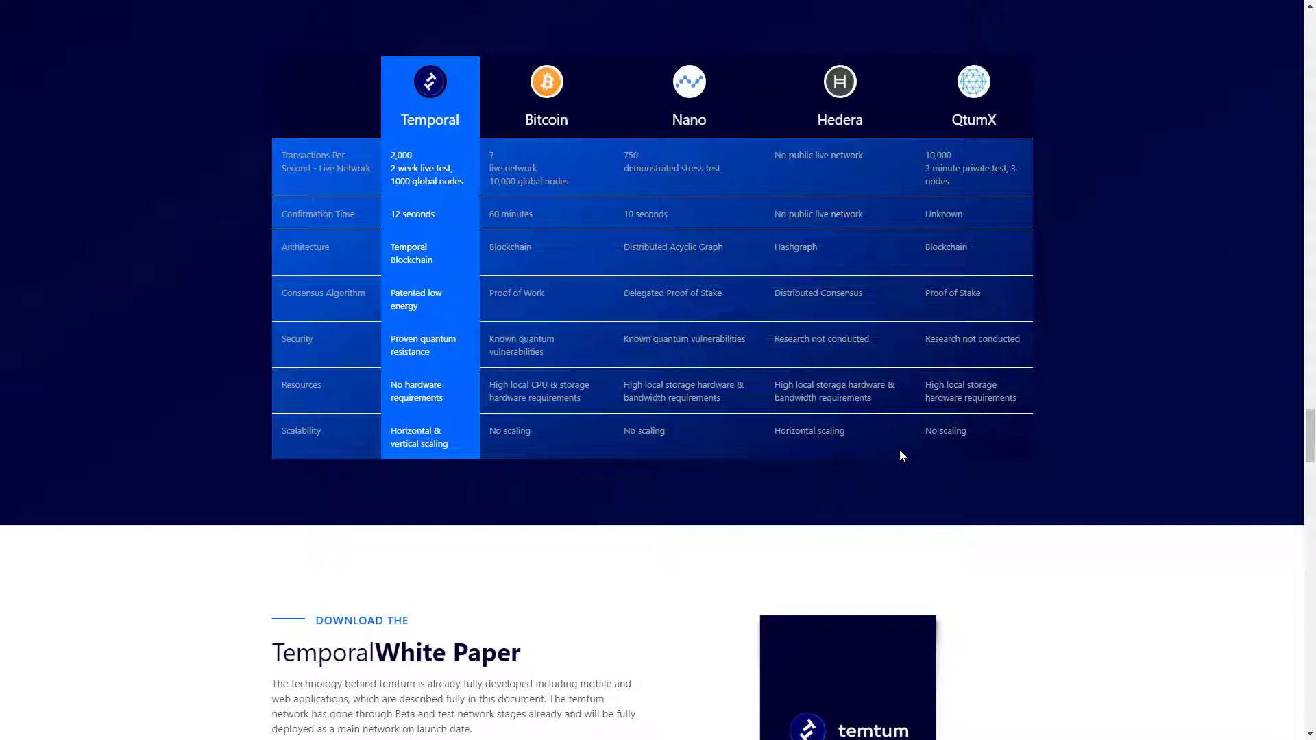
mouse_move(678, 466)
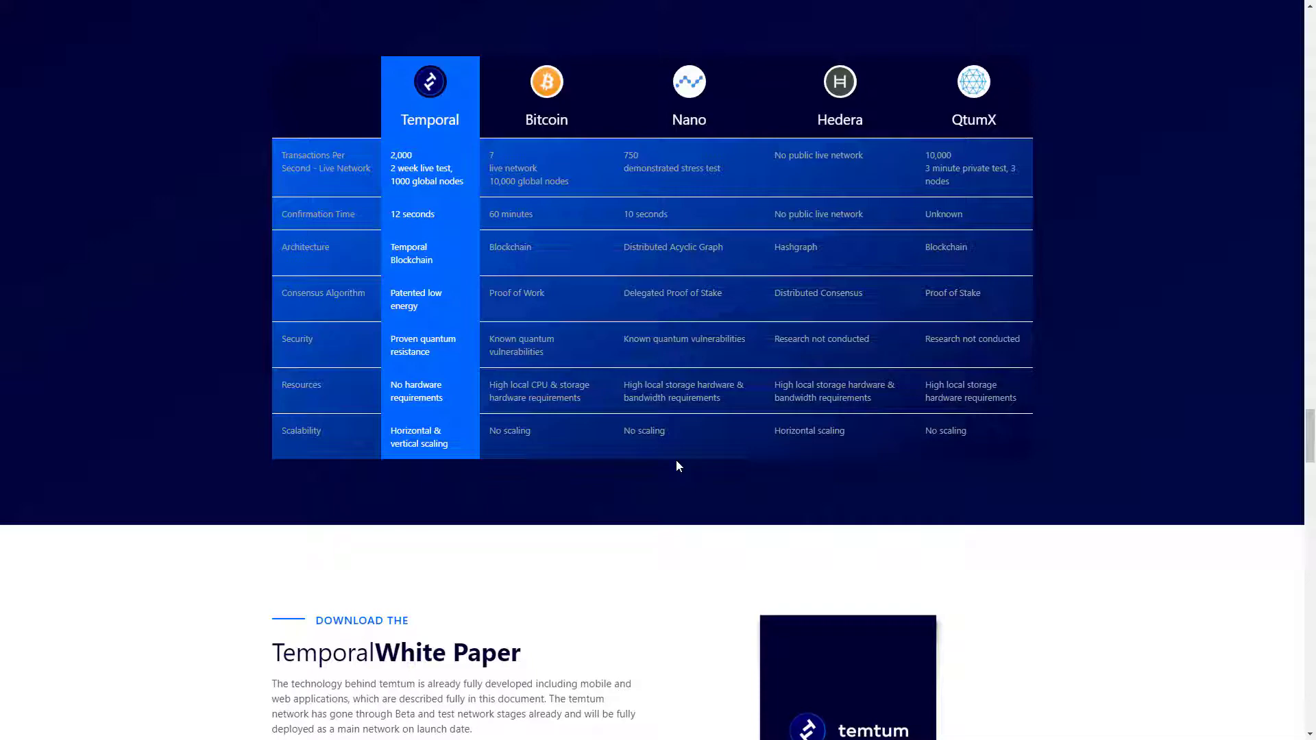
scroll("down", 3)
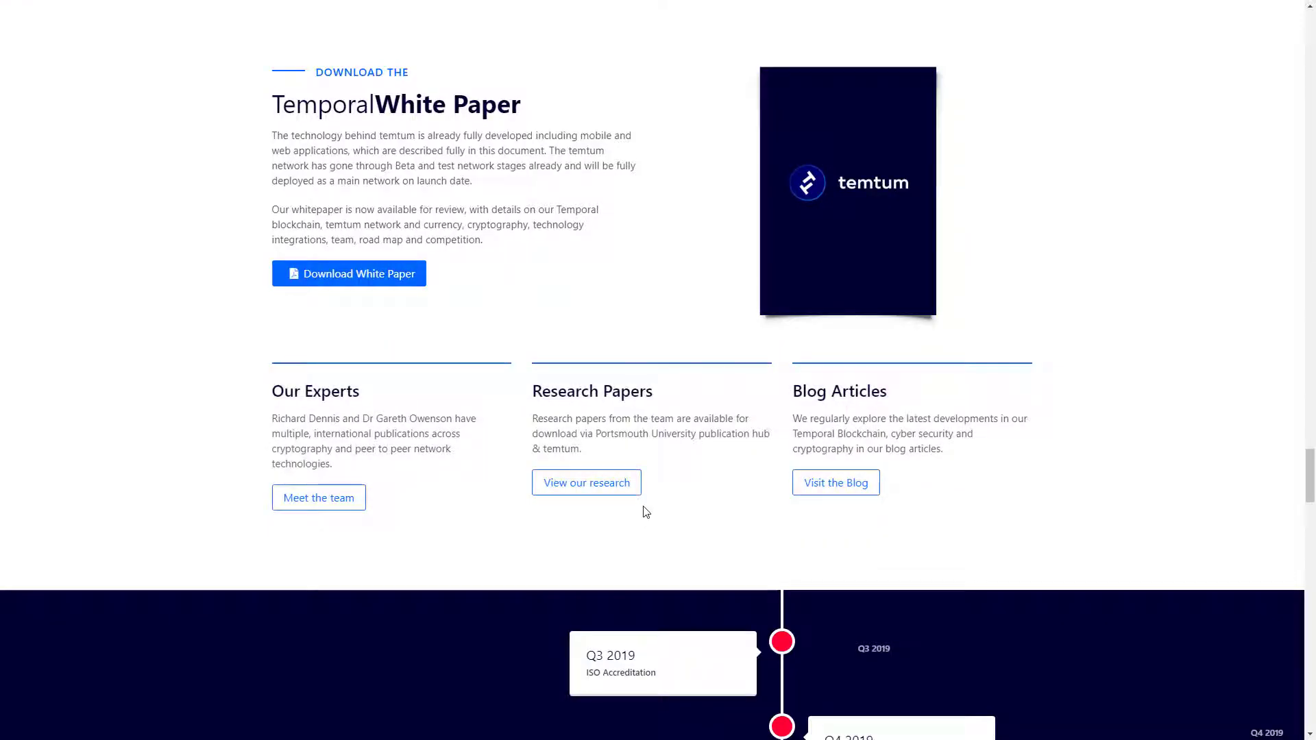
scroll("down", 3)
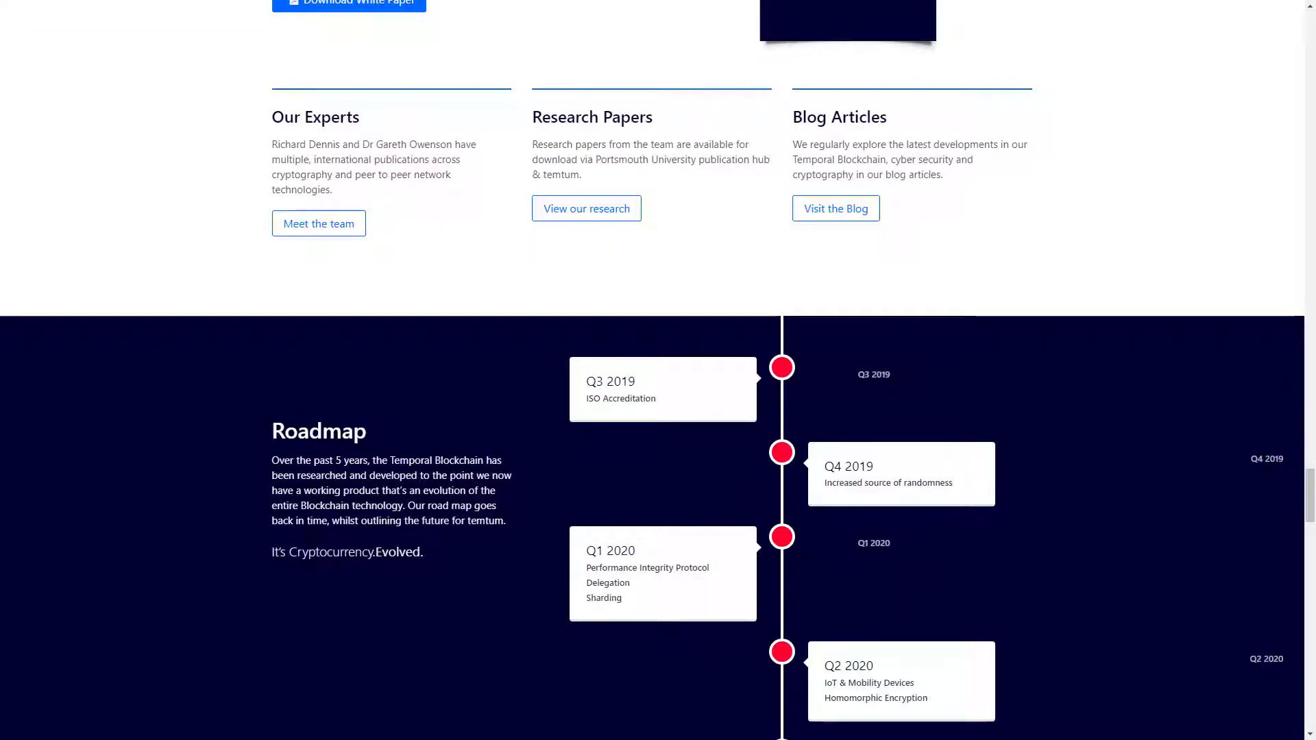
scroll("down", 3)
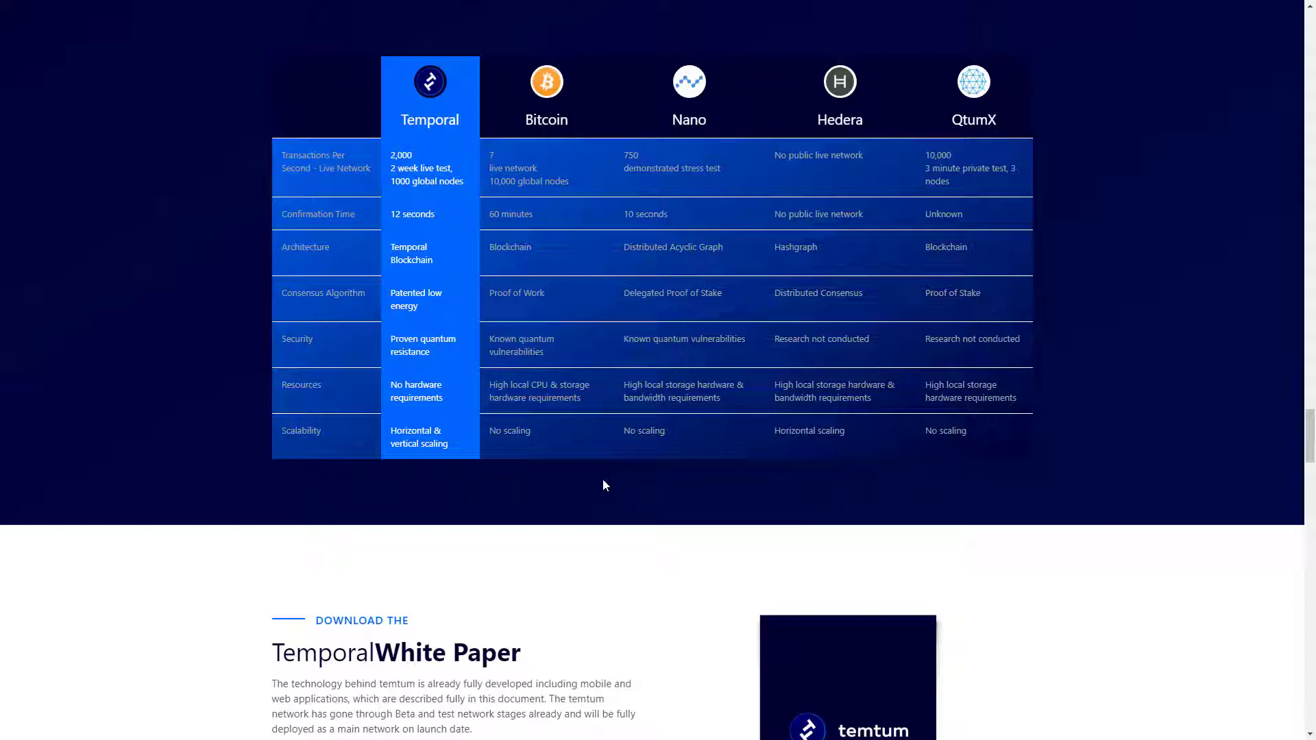
mouse_move(570, 474)
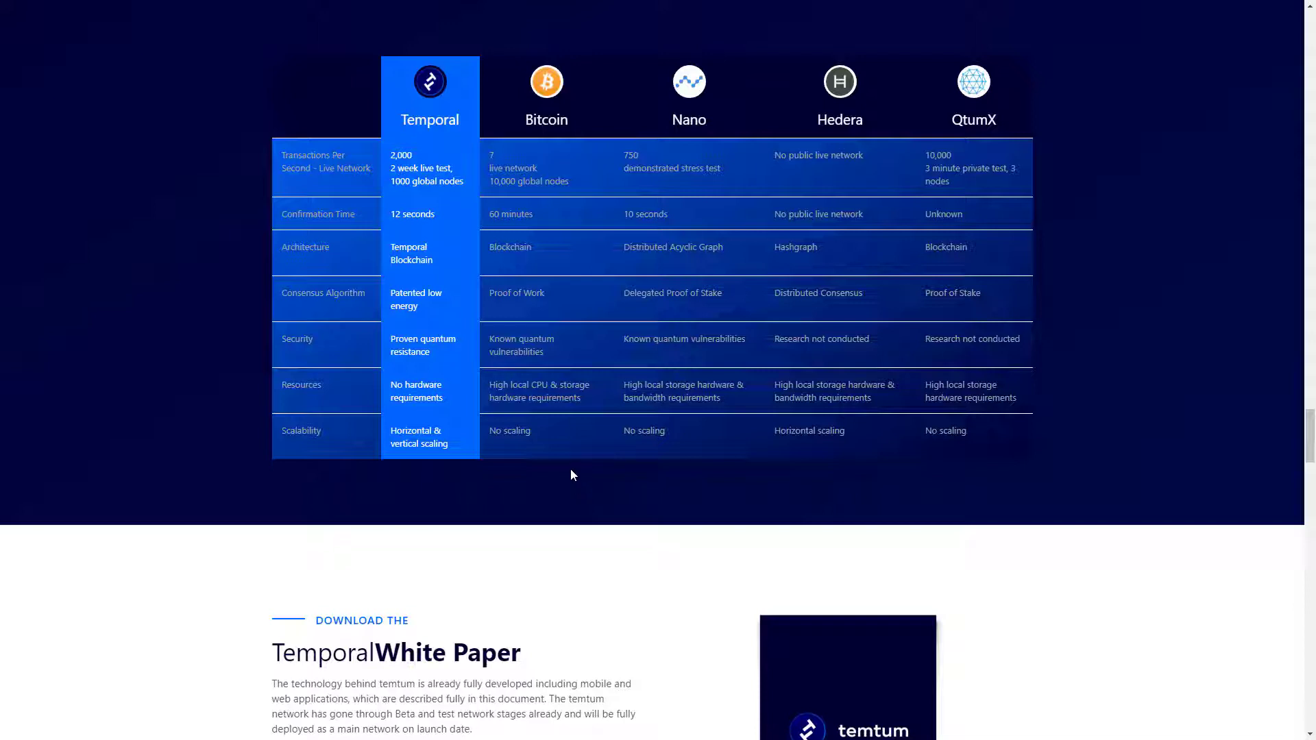
mouse_move(571, 470)
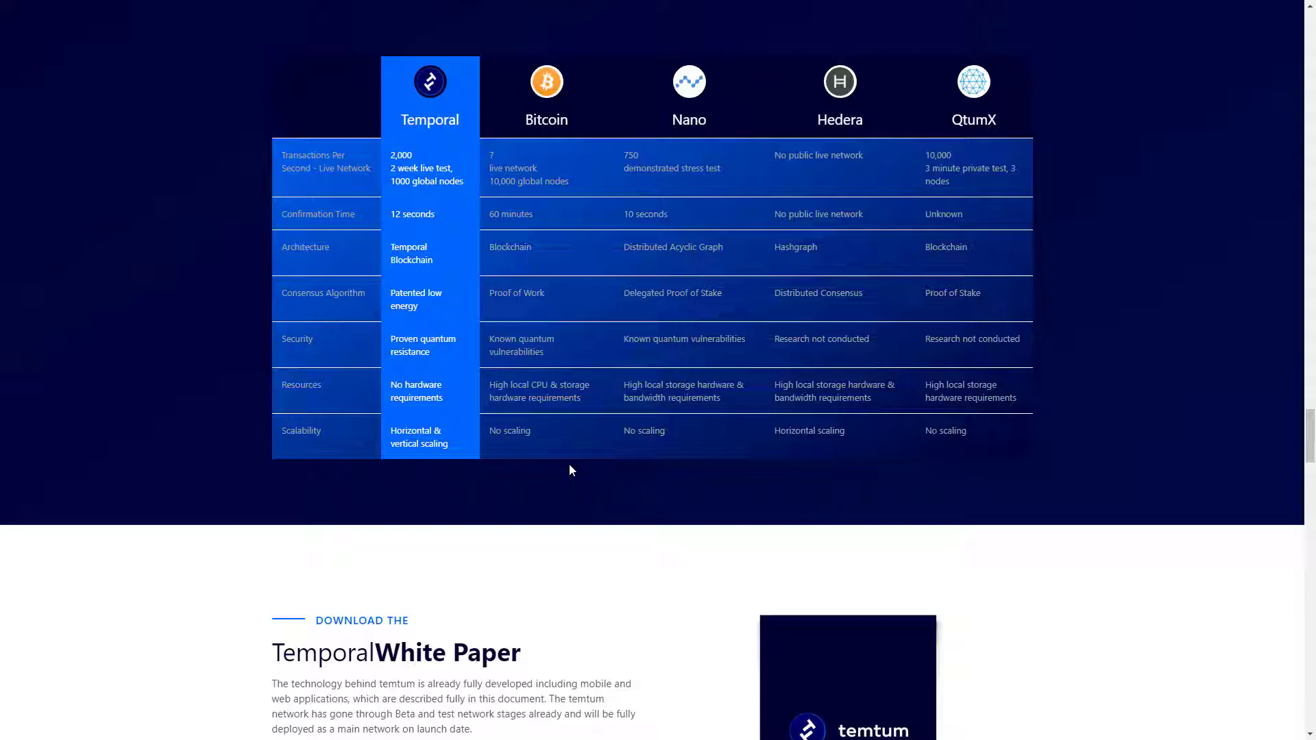
scroll("down", 3)
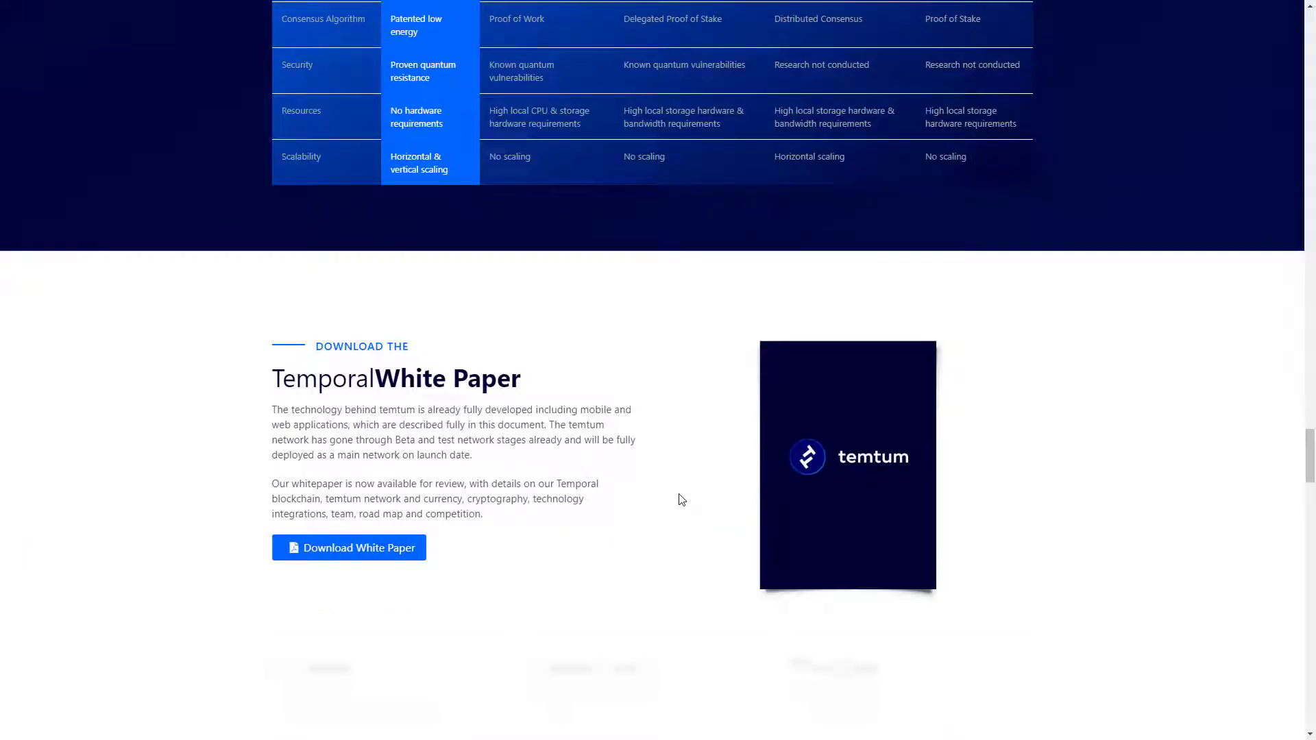
scroll("down", 3)
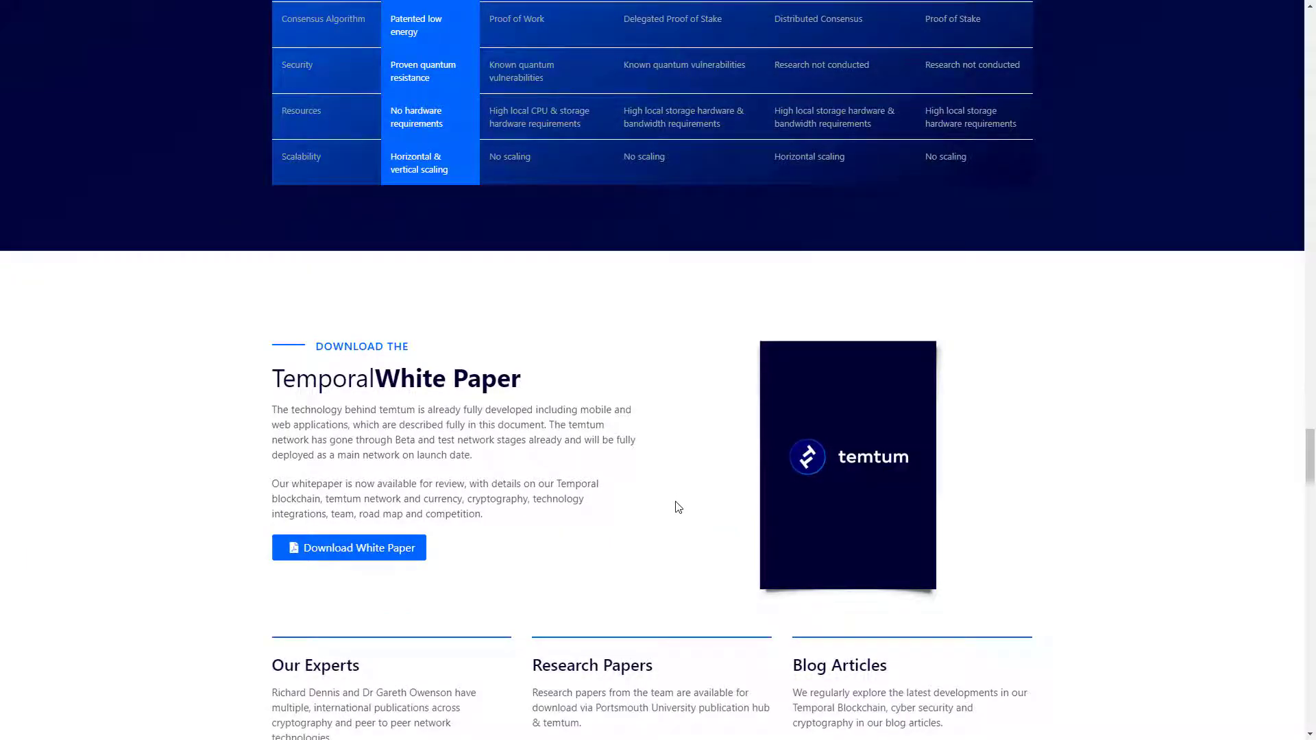
mouse_move(630, 476)
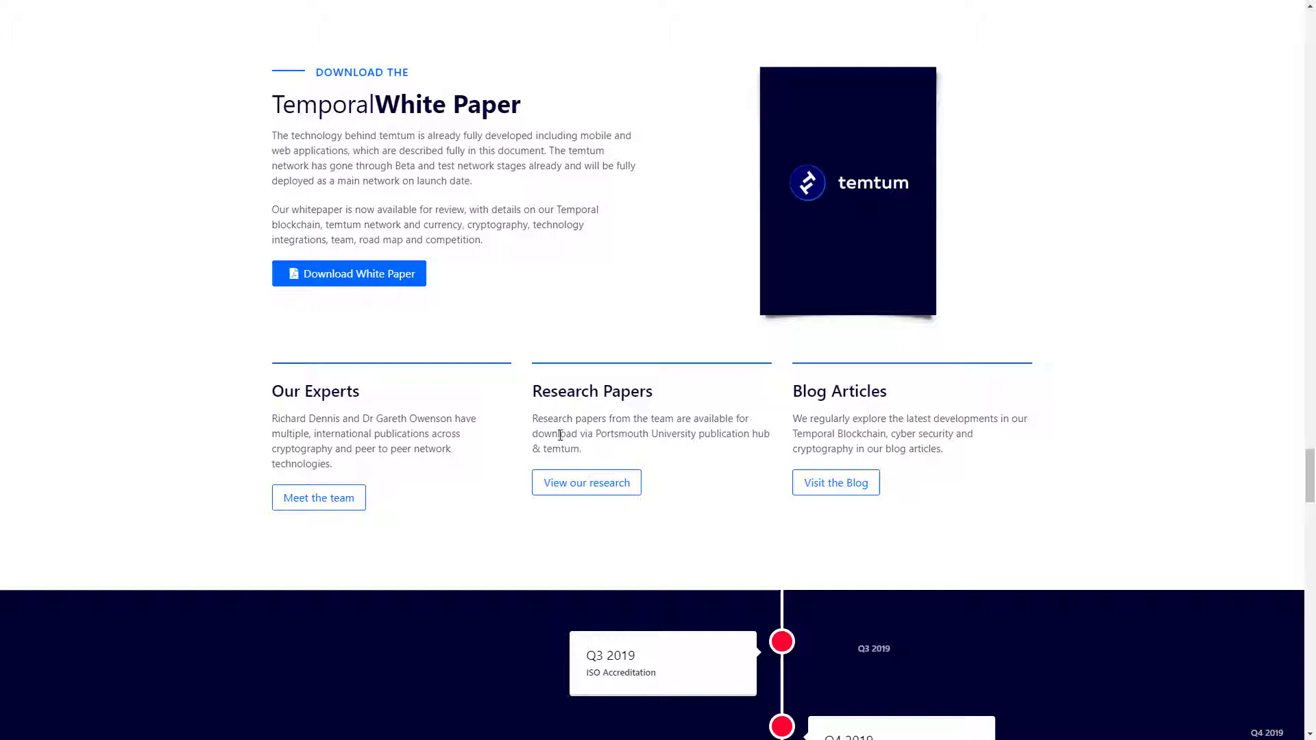
scroll("down", 3)
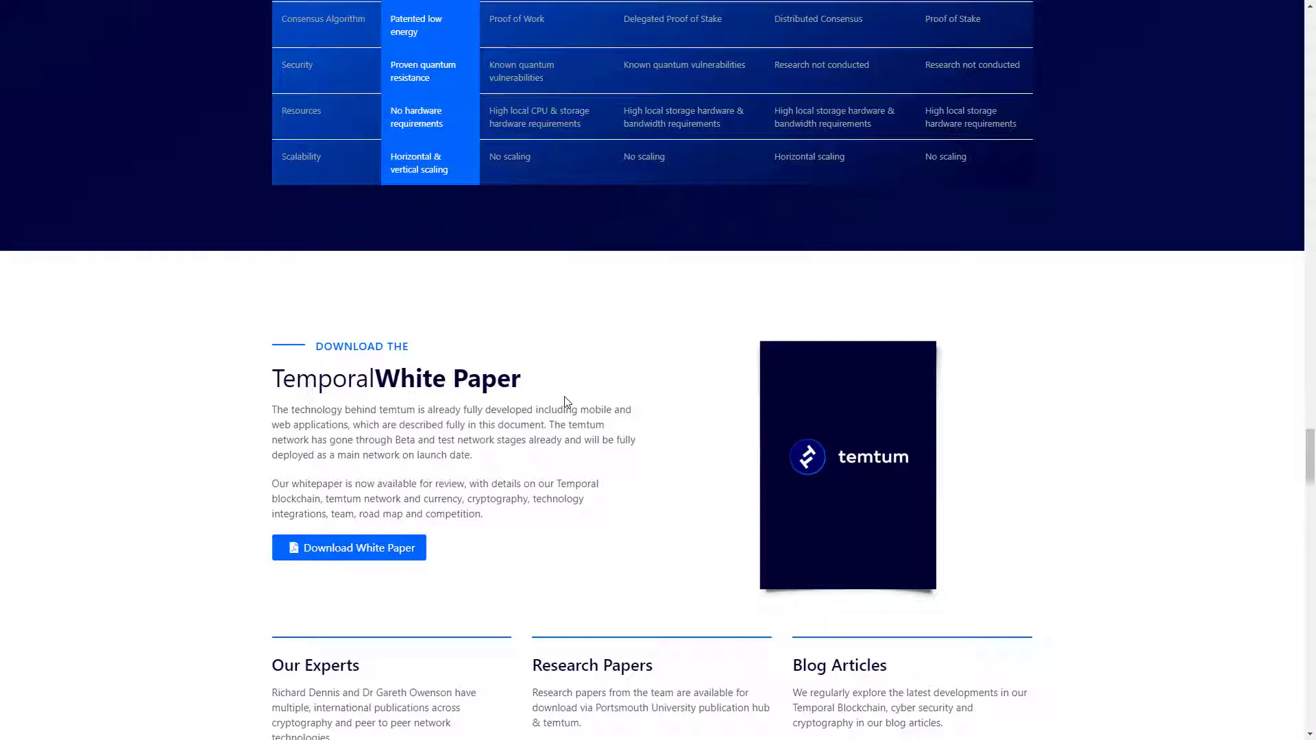
scroll("up", 3)
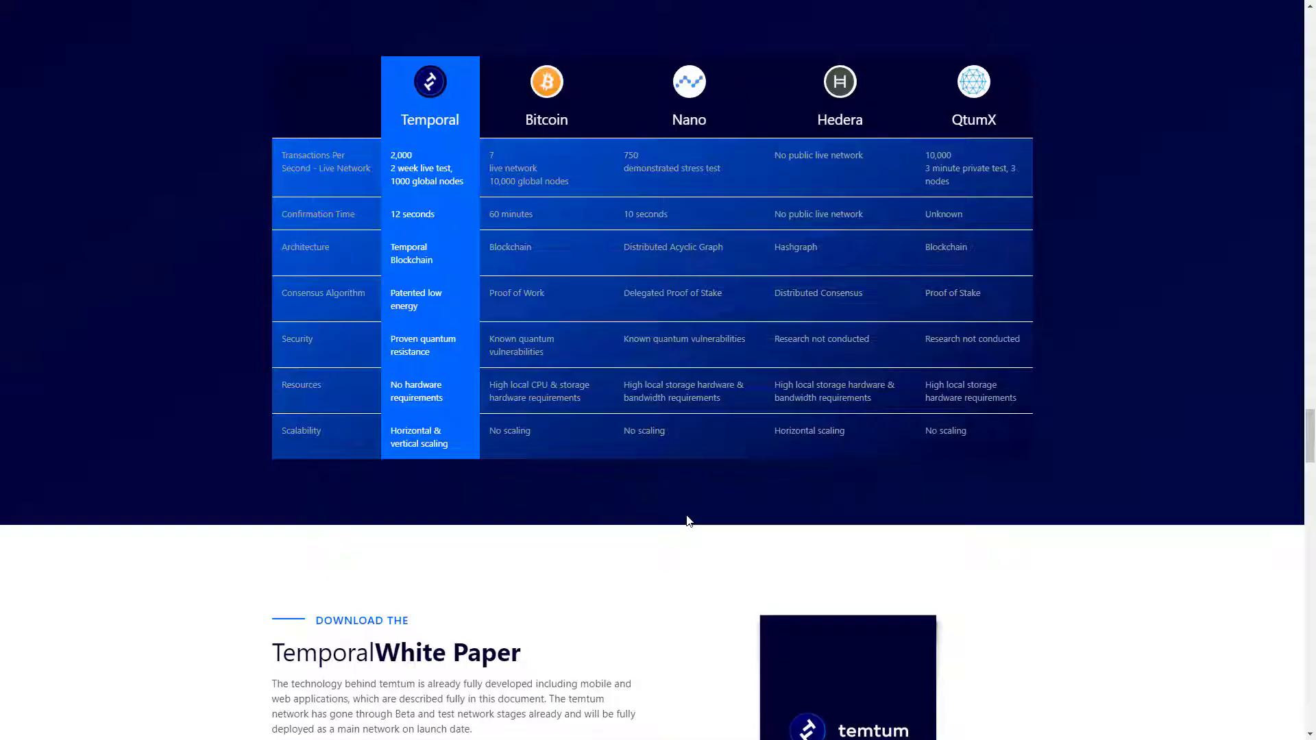
scroll("down", 3)
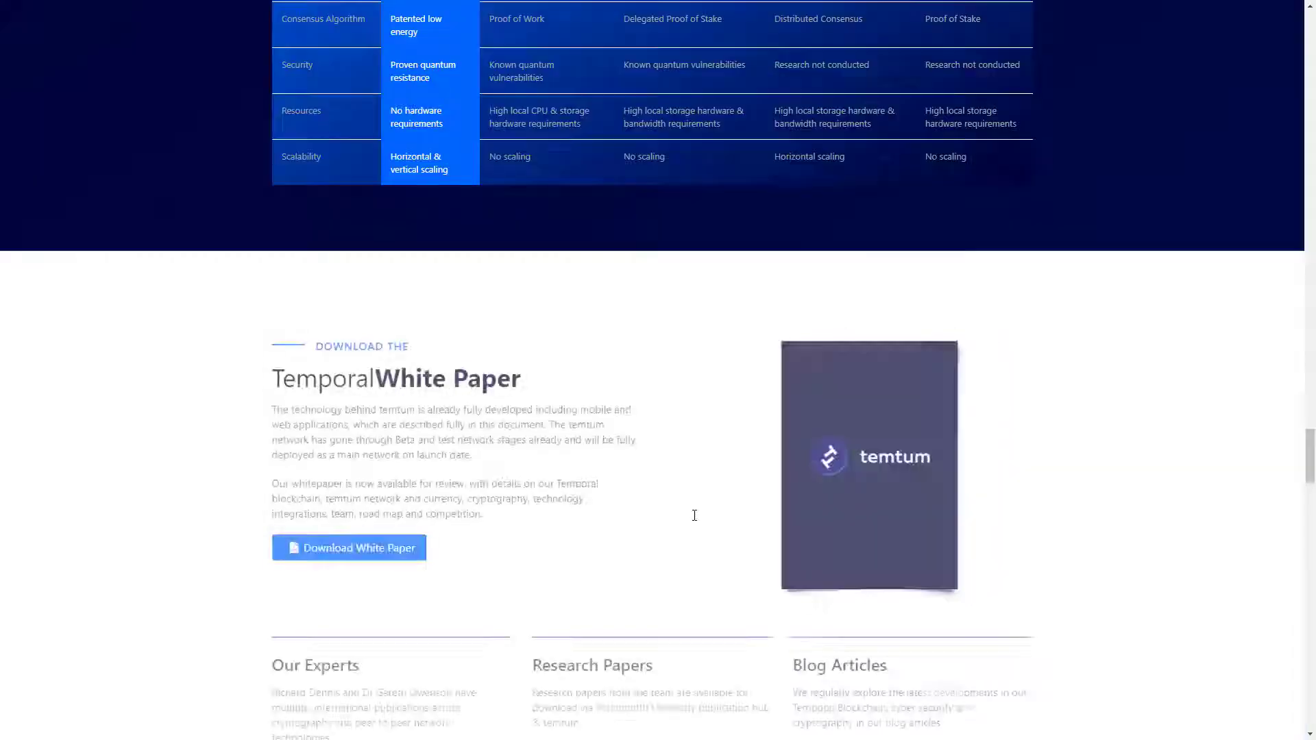
scroll("down", 3)
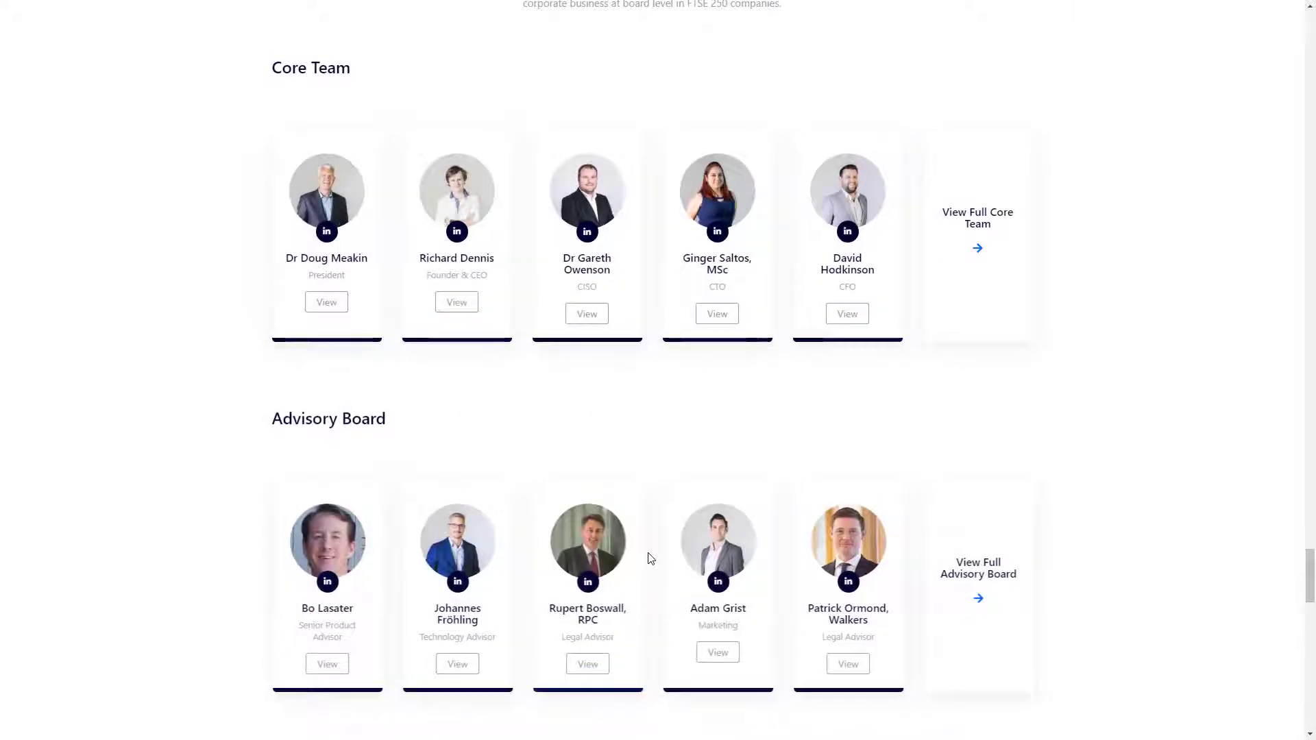
mouse_move(847, 585)
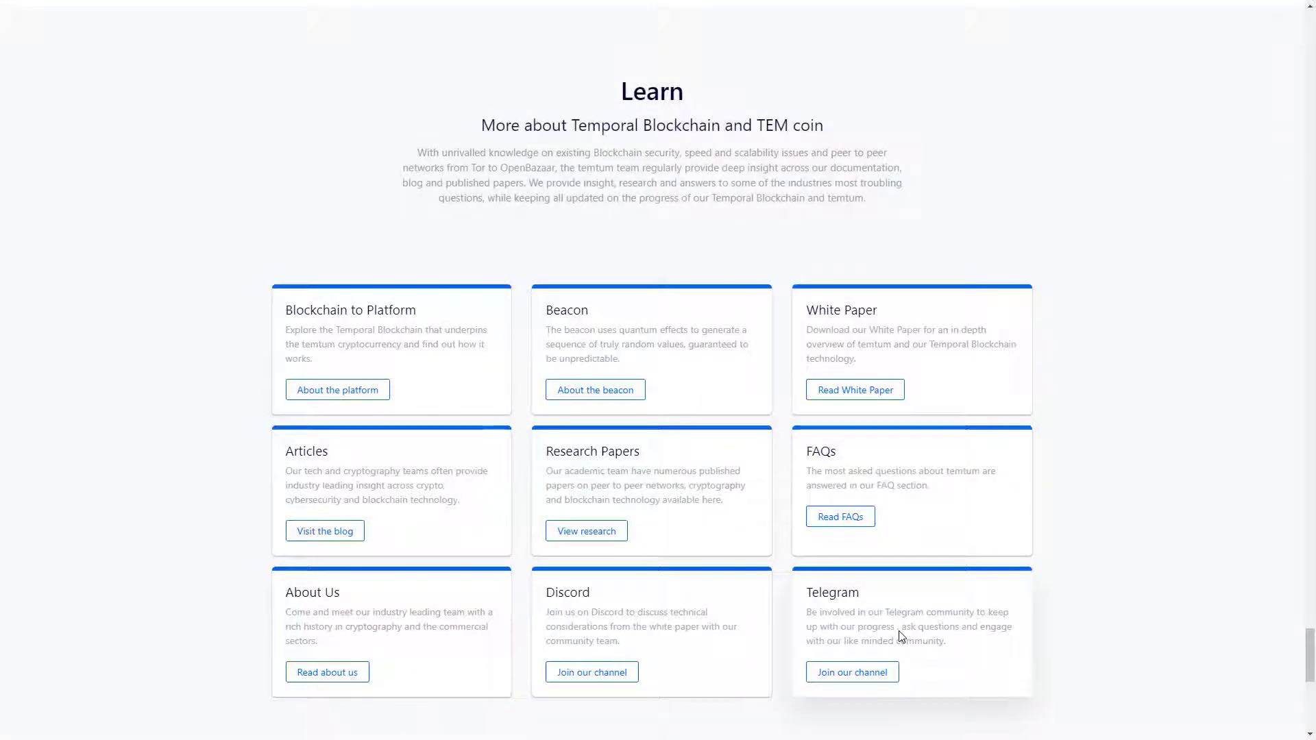
mouse_move(1082, 584)
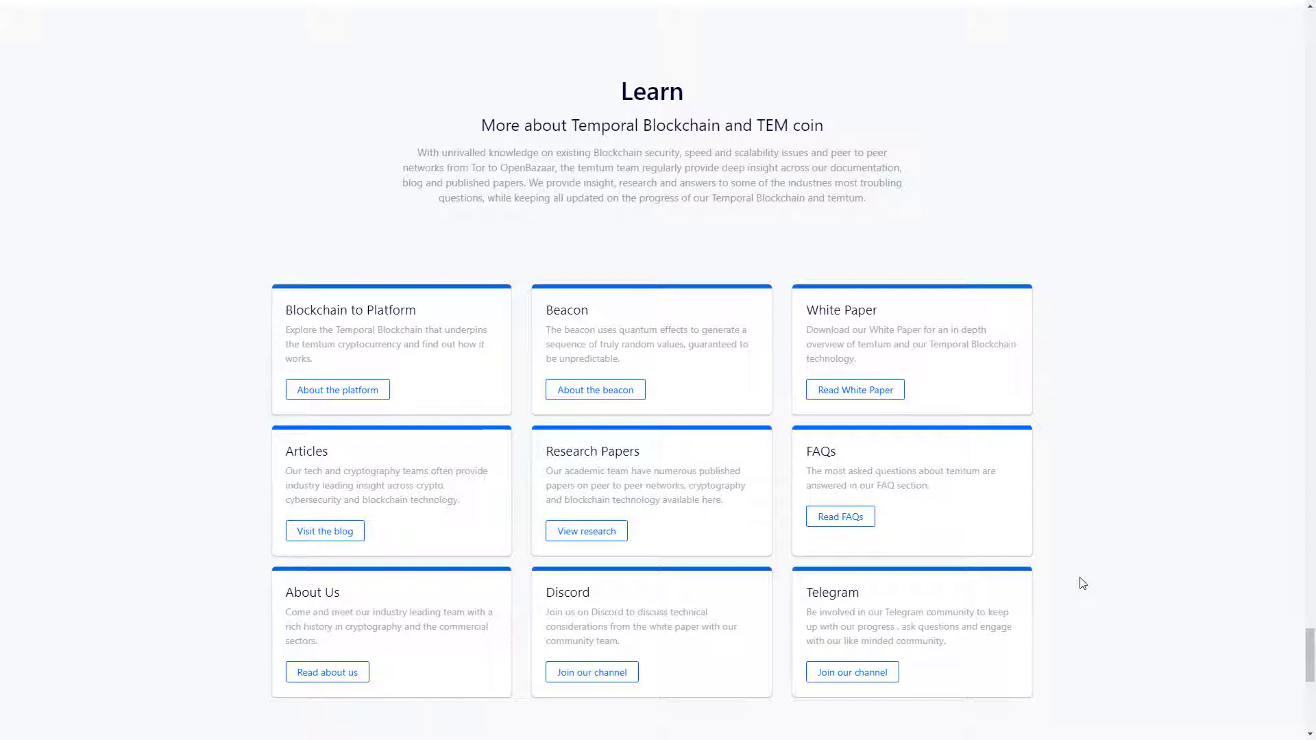